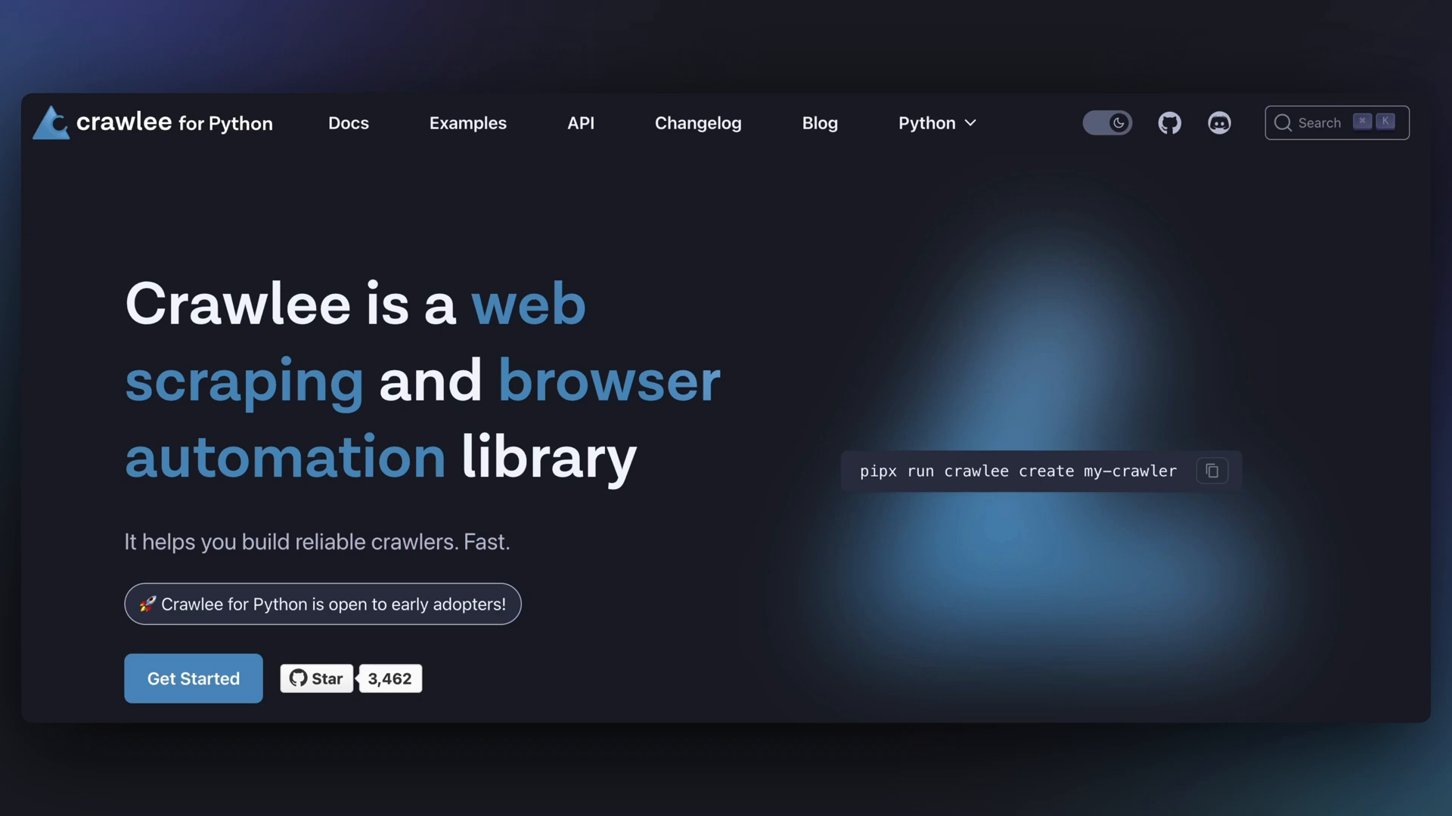
Step: Scroll the Crawlee for Python homepage past the hero section to the Reliable crawling feature
scroll("down", 3)
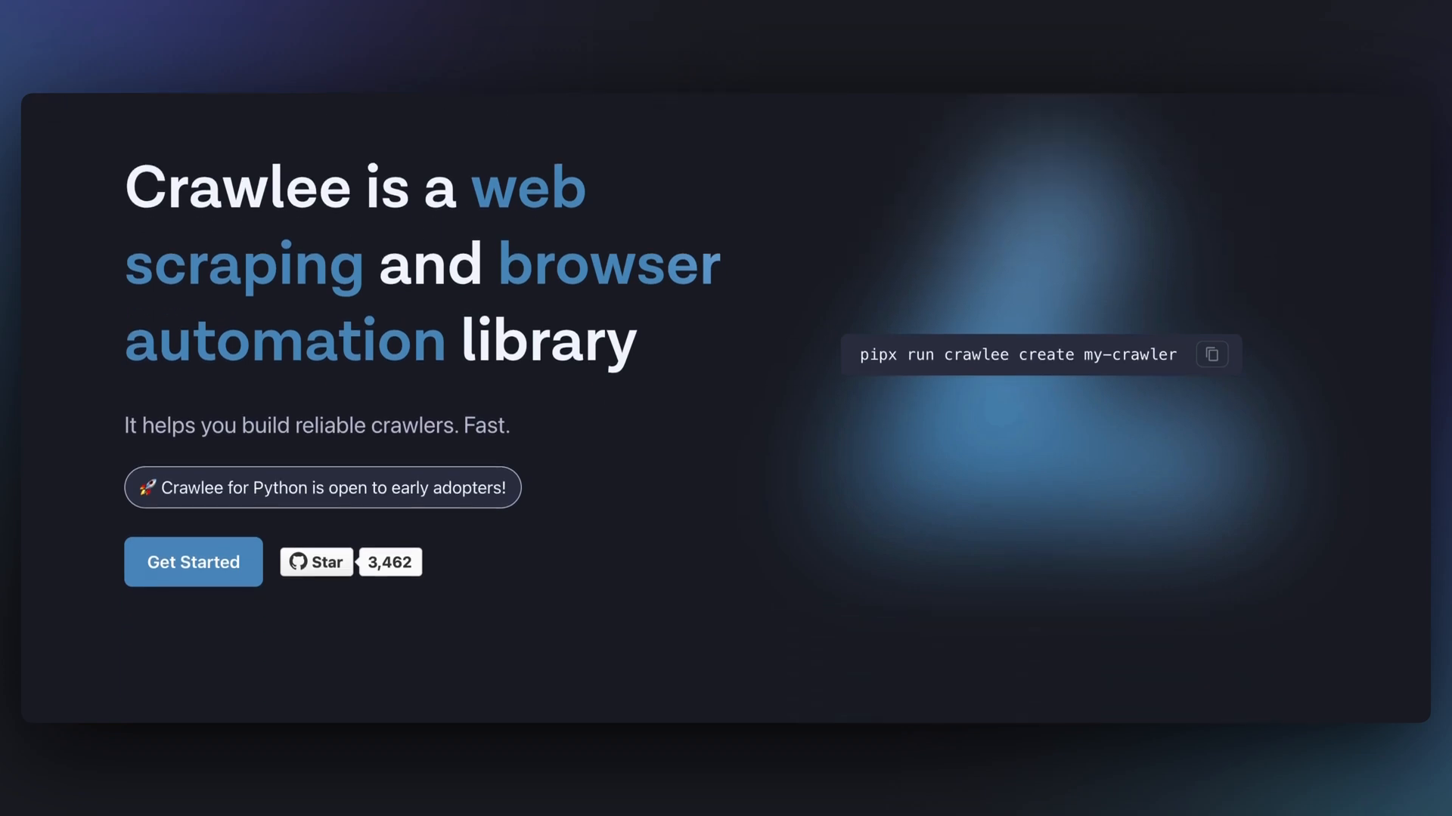
scroll("down", 3)
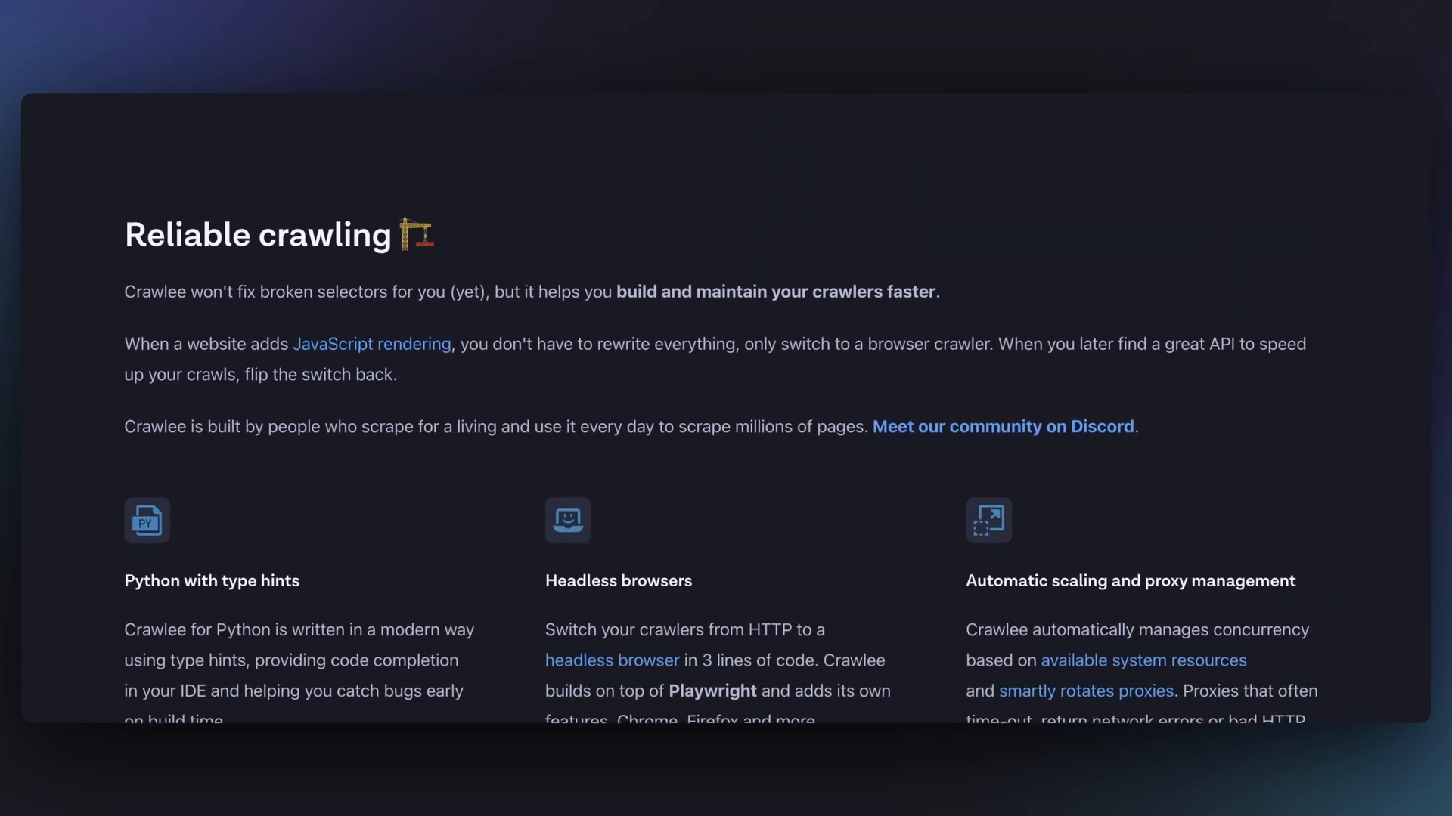
scroll("up", 3)
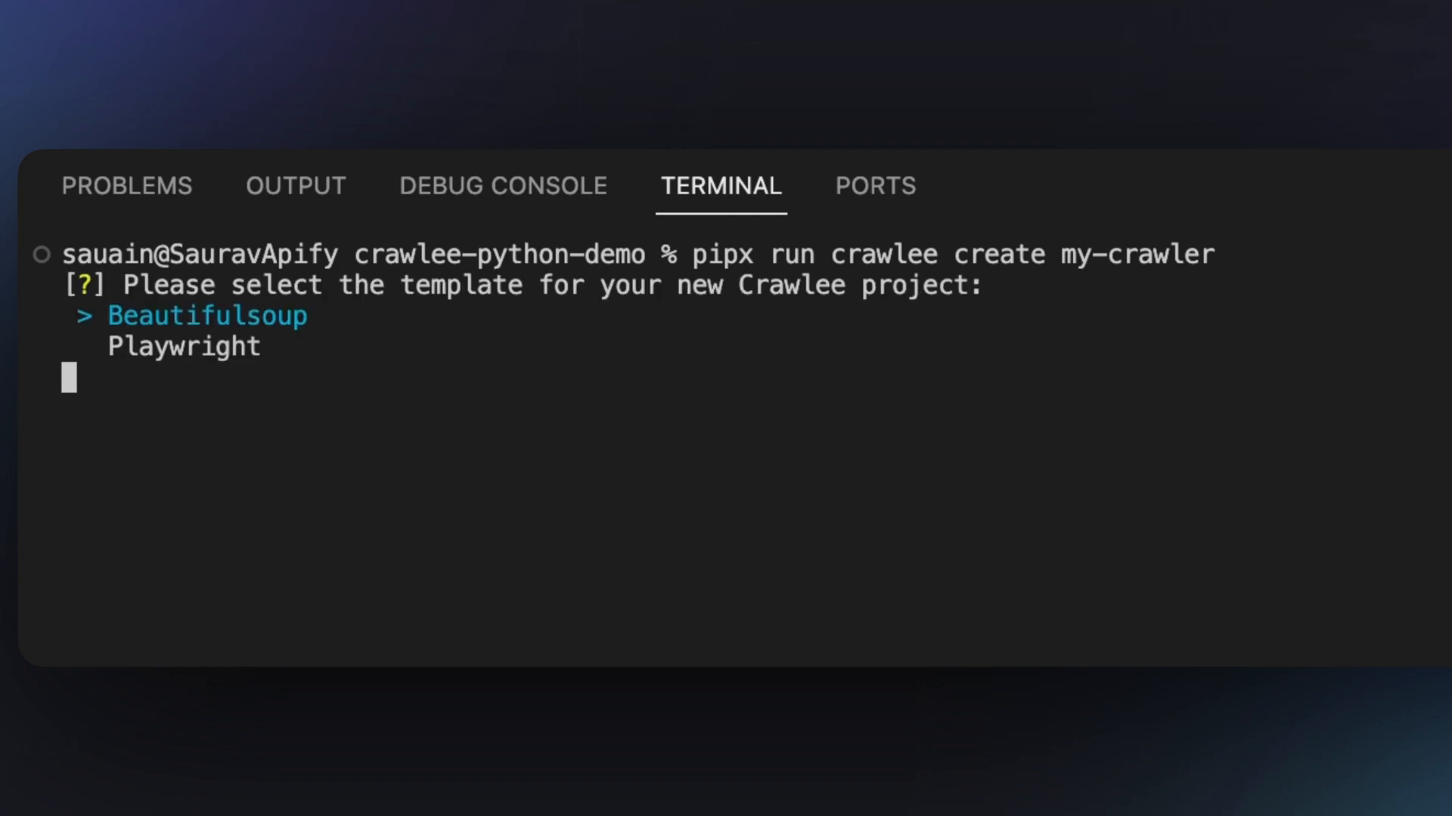
Step: Confirm the project template for my-crawler and install its dependencies with poetry install
key("Return")
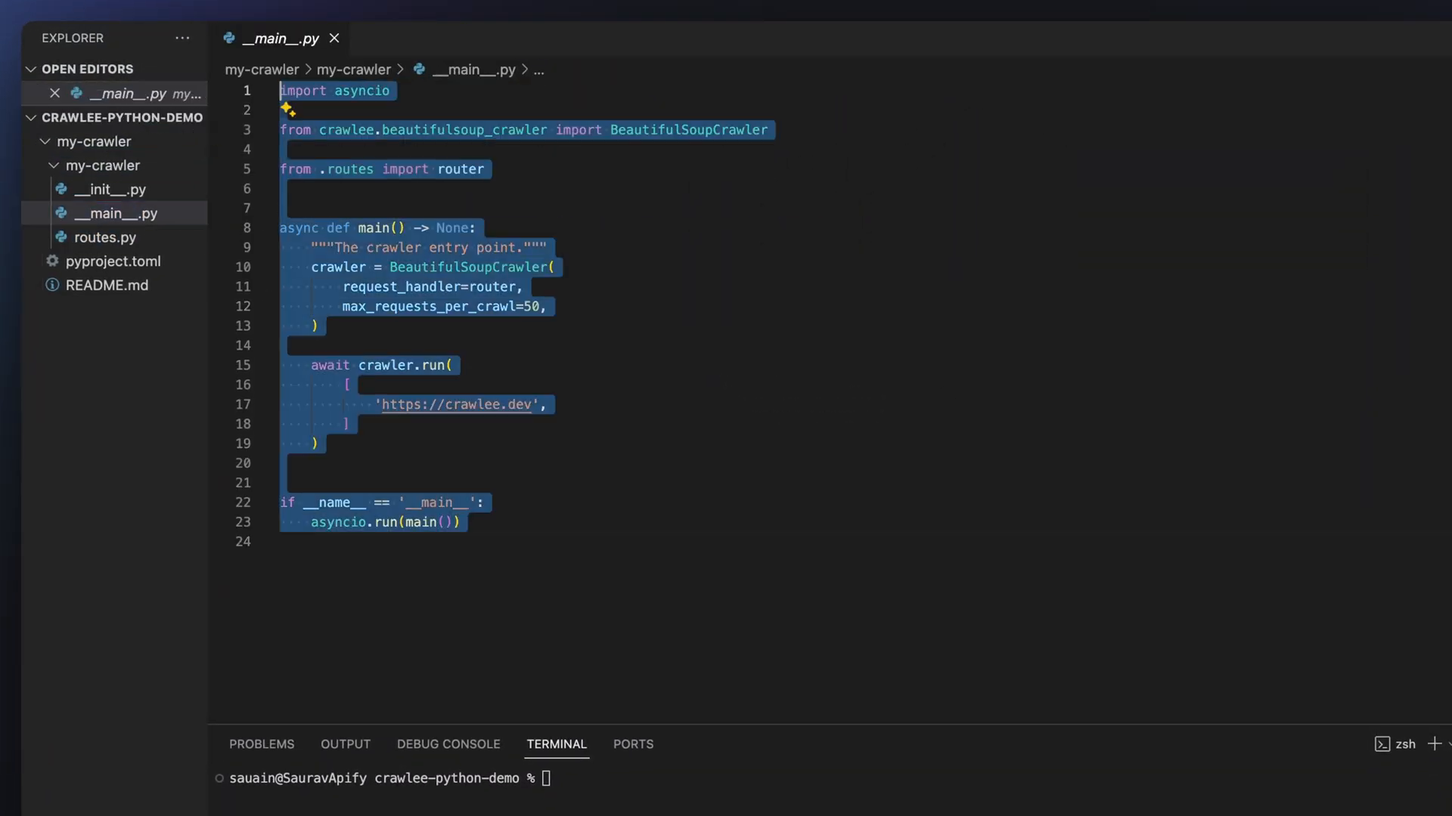
type("po")
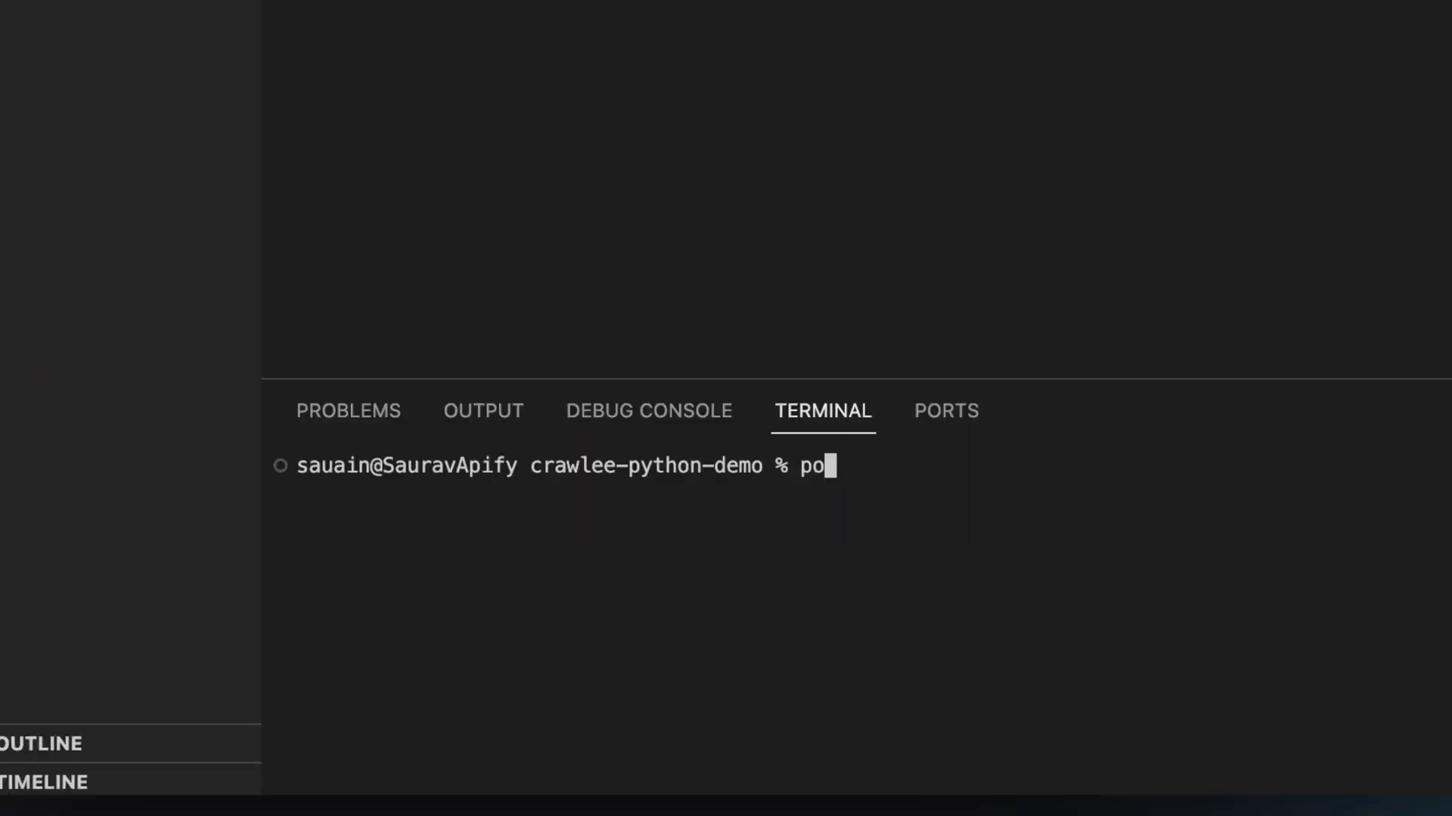
type("etry ins")
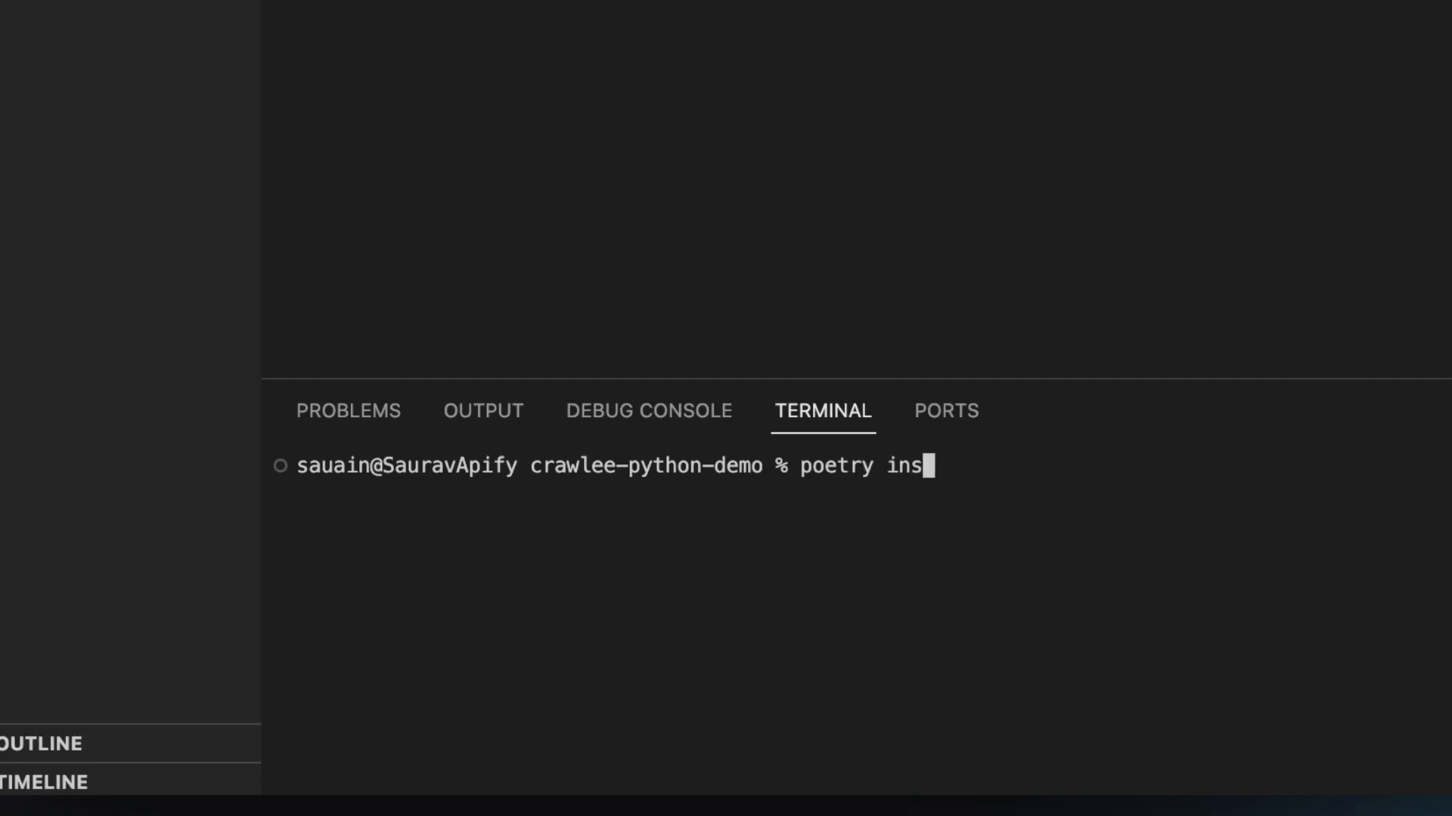
key("Return")
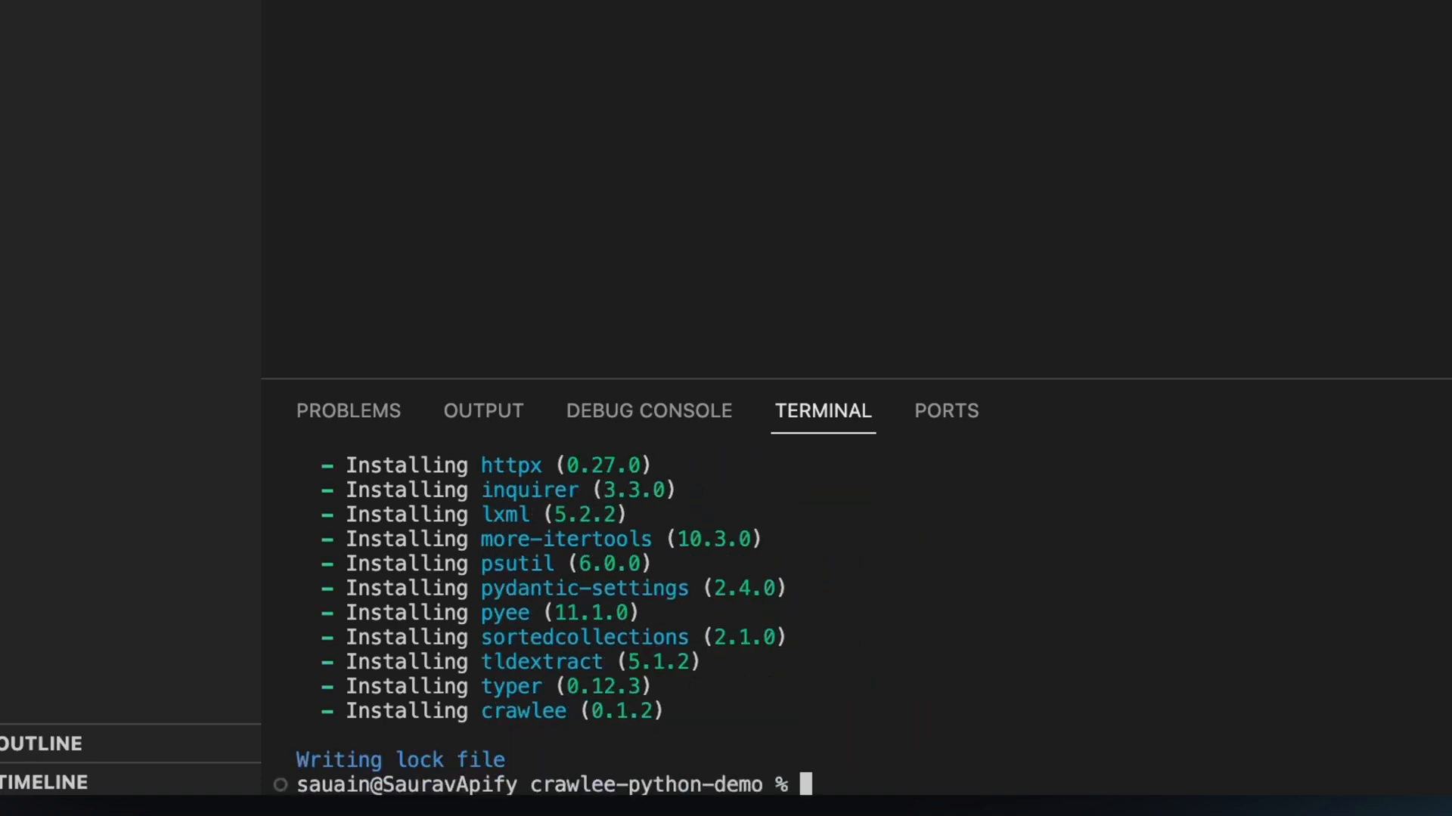
Step: Move into the my-crawler folder and reveal its three Python files in the Explorer
type("cd")
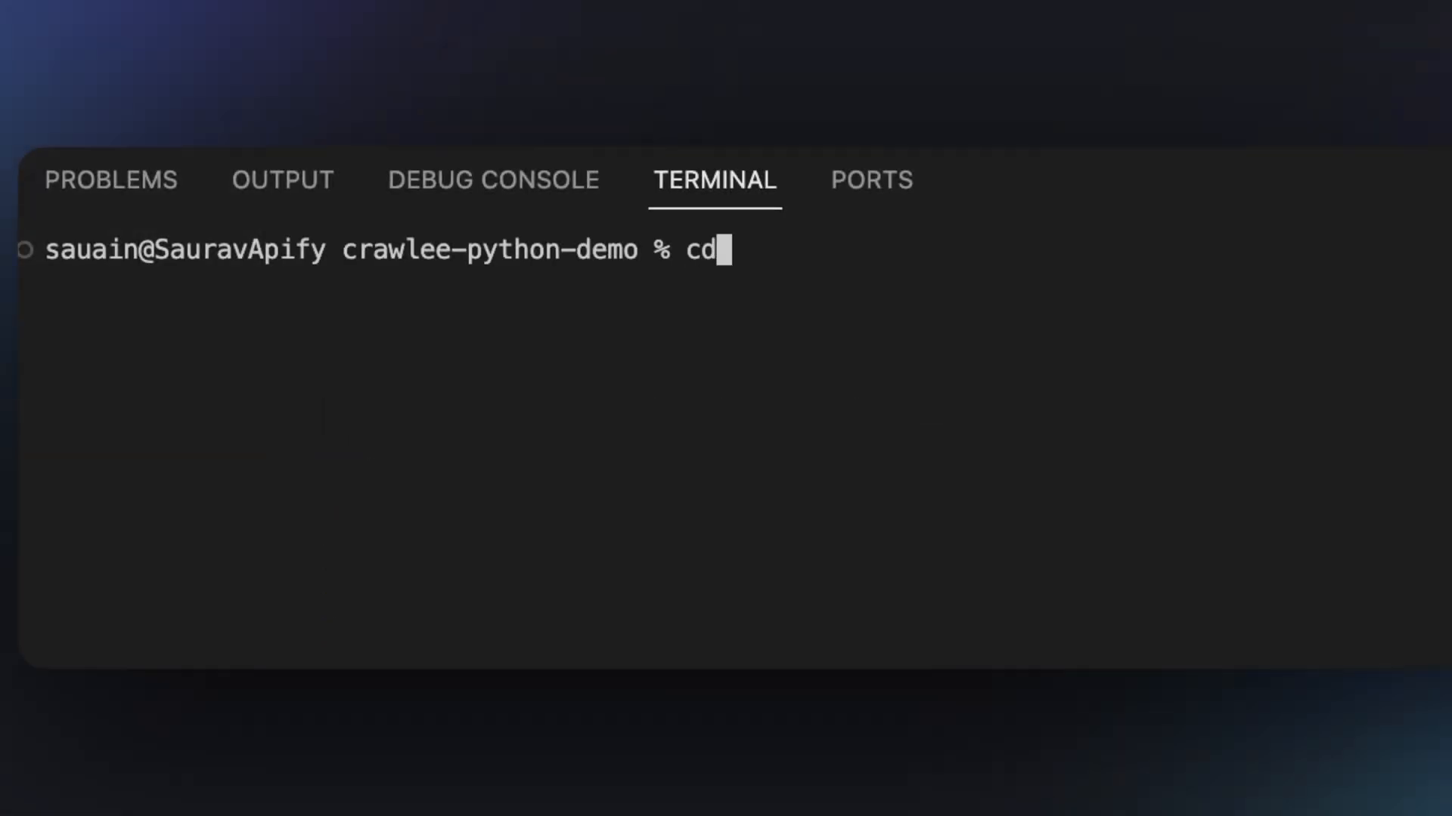
key("Return")
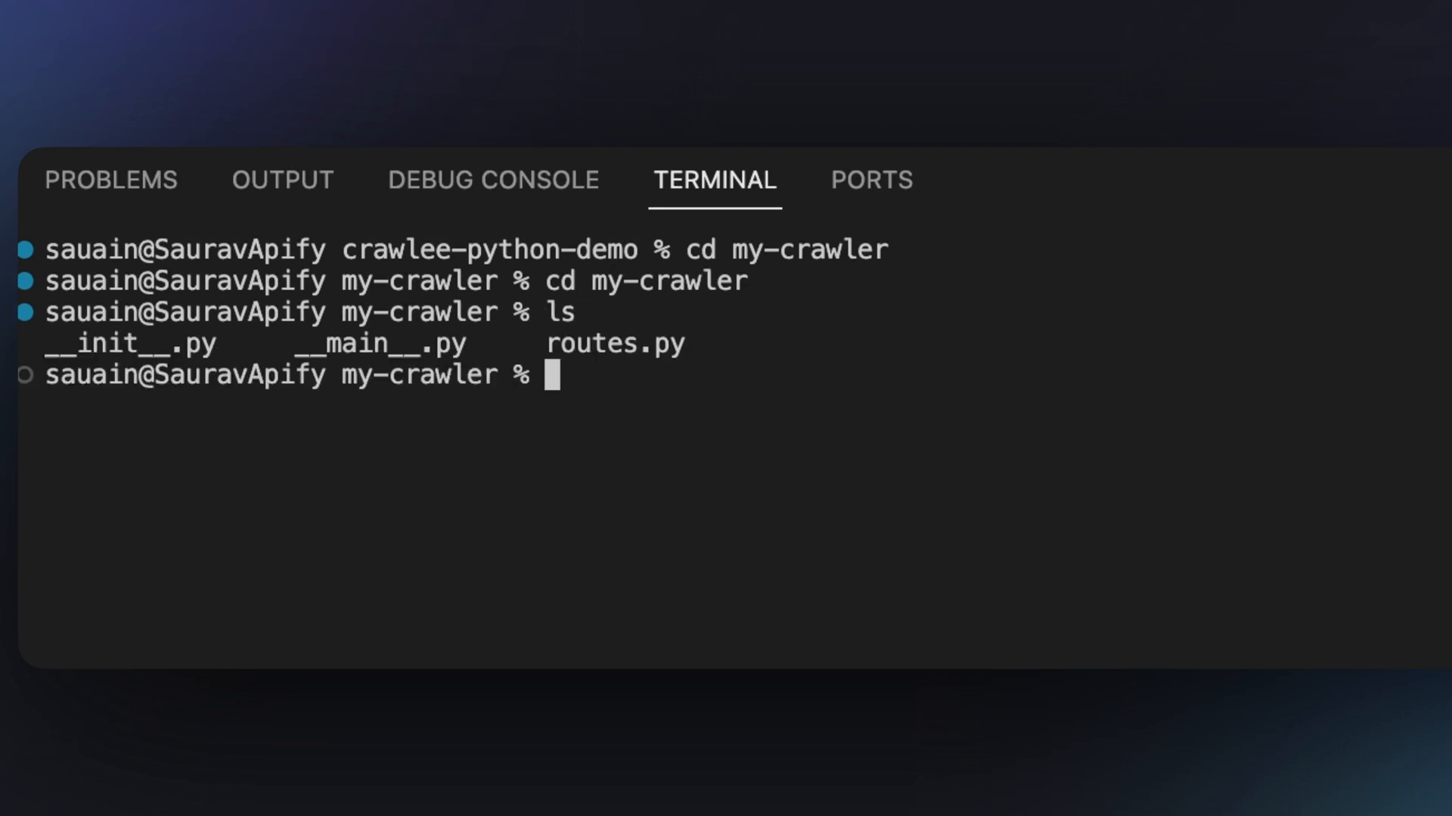
double_click(130, 343)
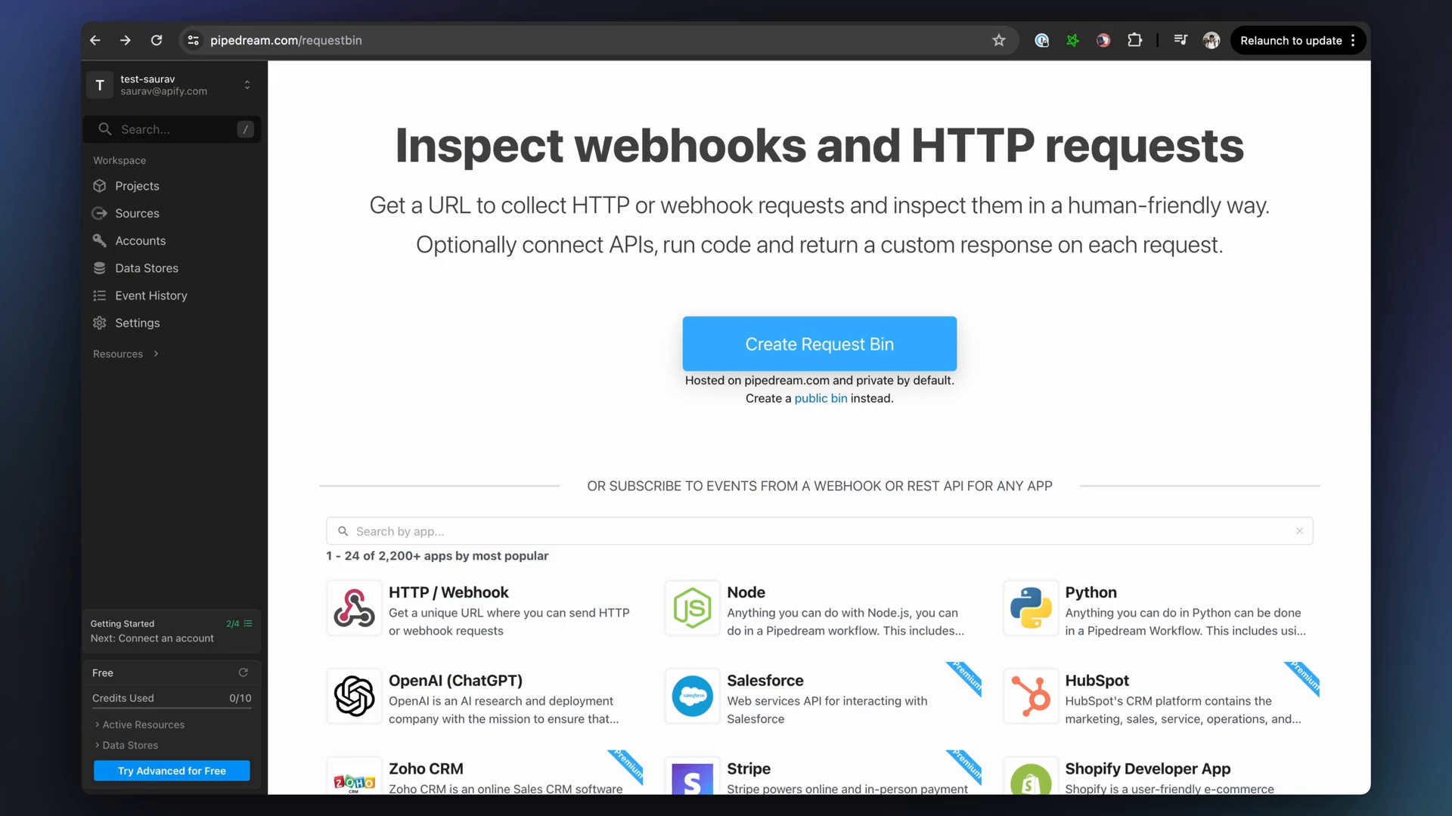
double_click(478, 145)
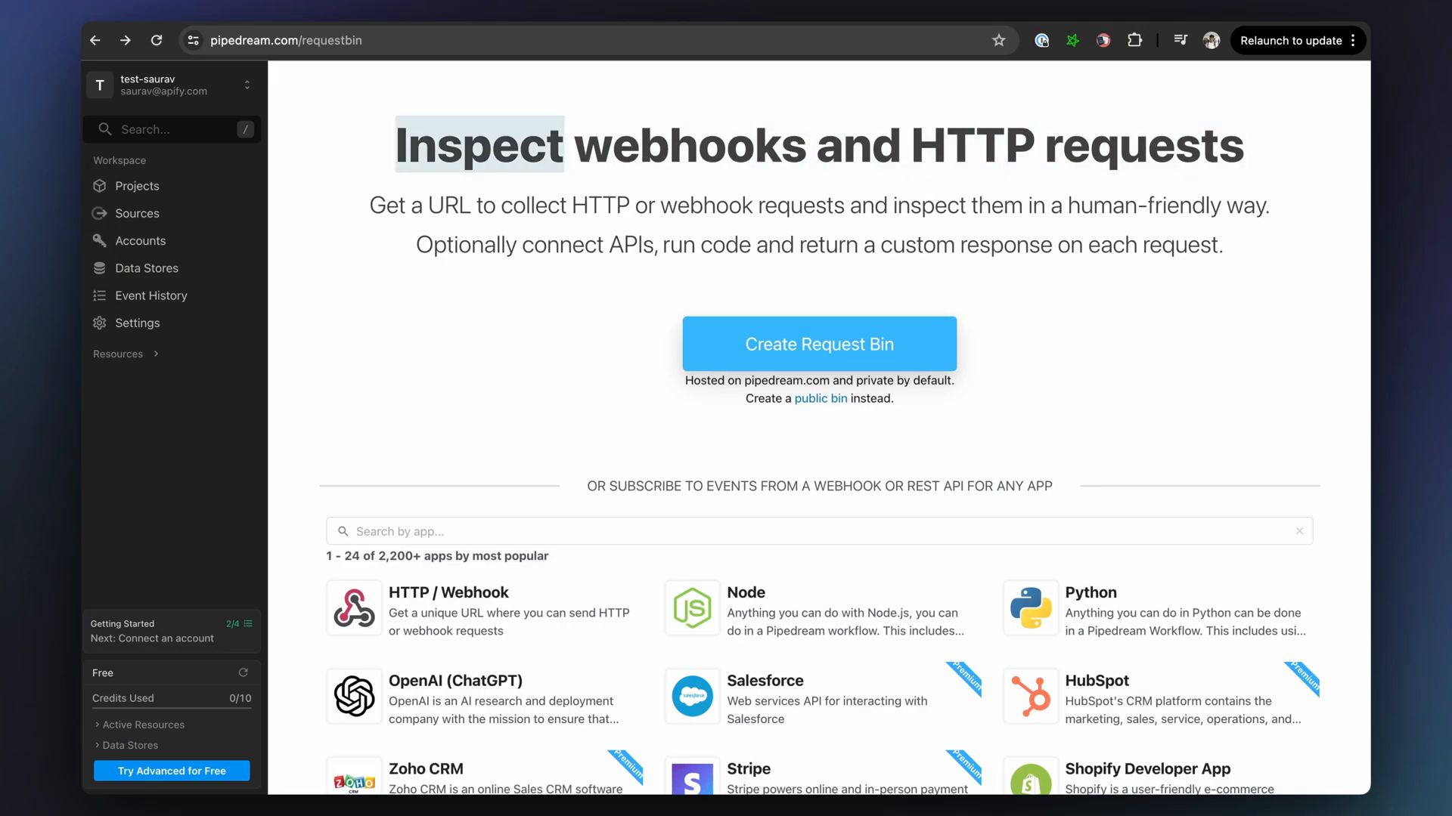
left_click(818, 344)
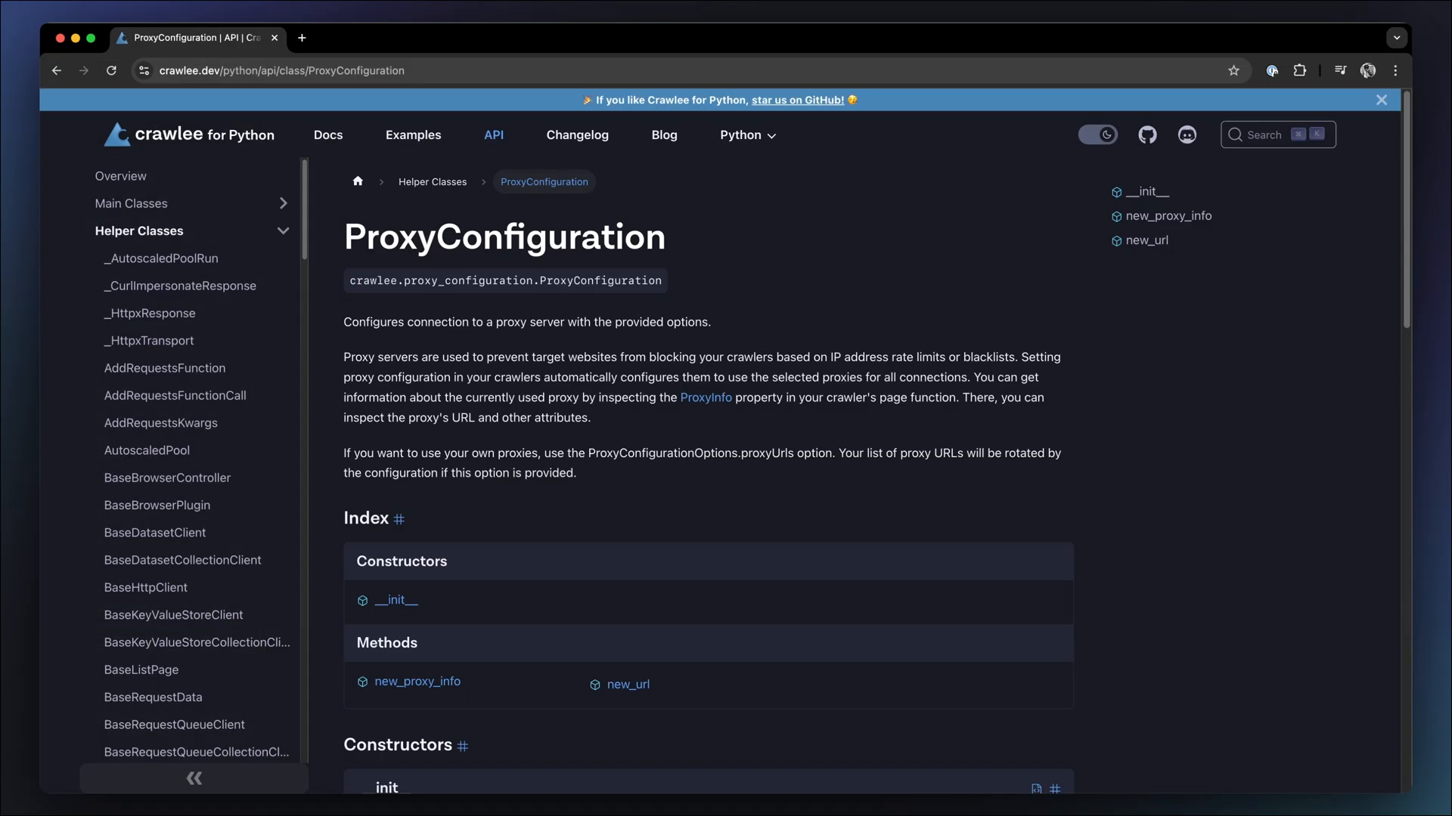
Step: Scroll the ProxyConfiguration reference through Constructors and Methods down to new_url
scroll("down", 3)
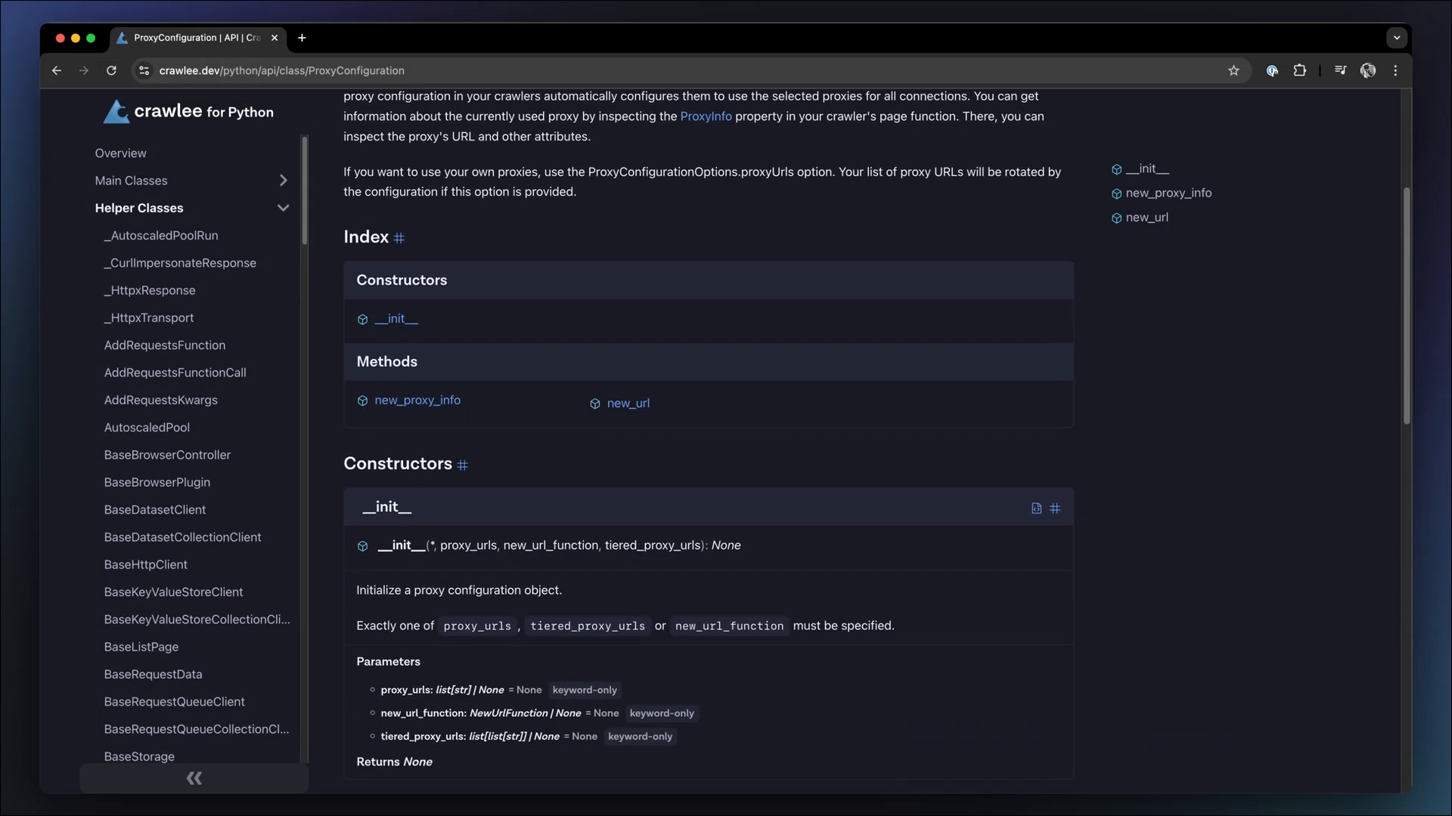
scroll("down", 3)
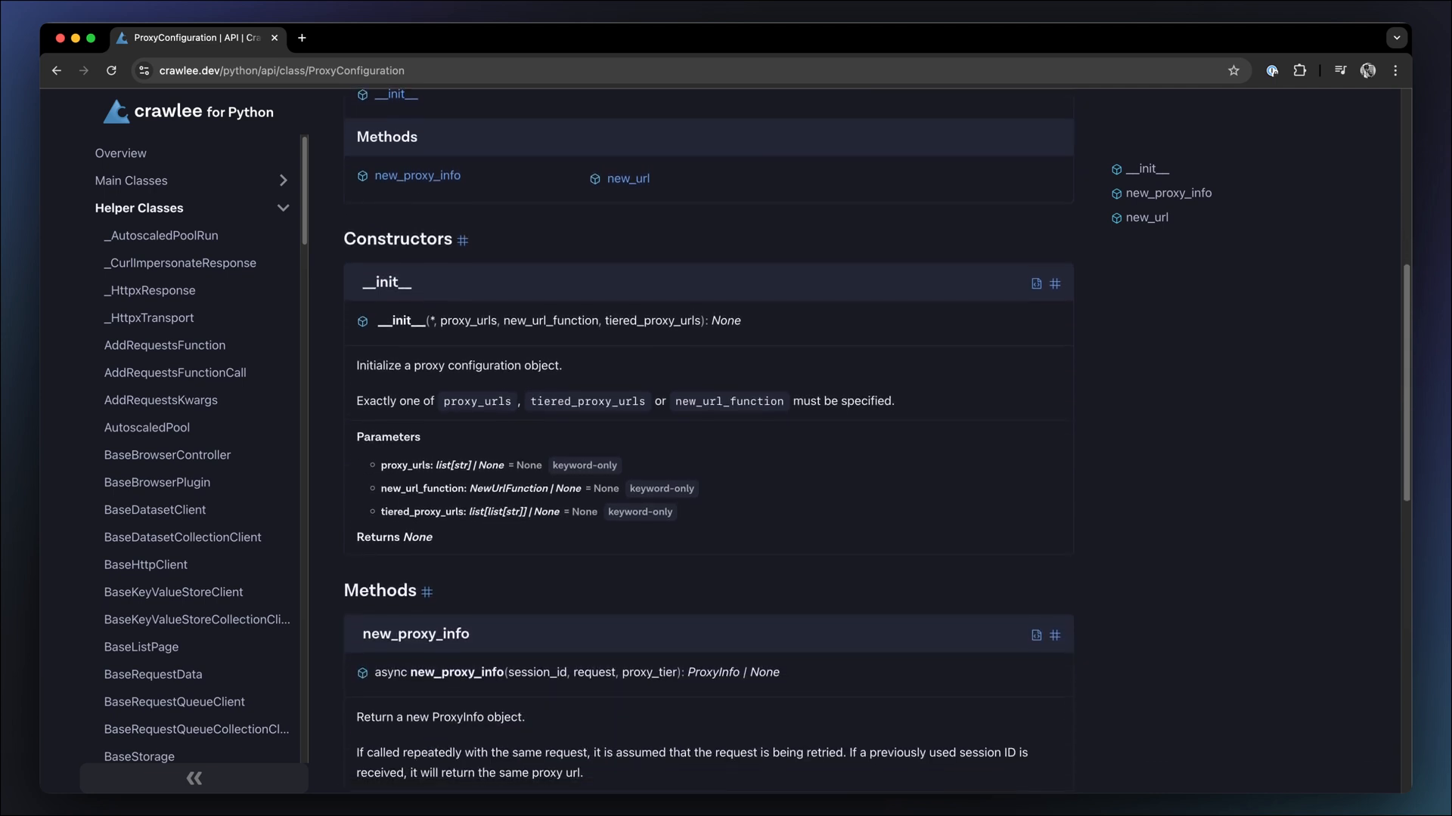
scroll("down", 3)
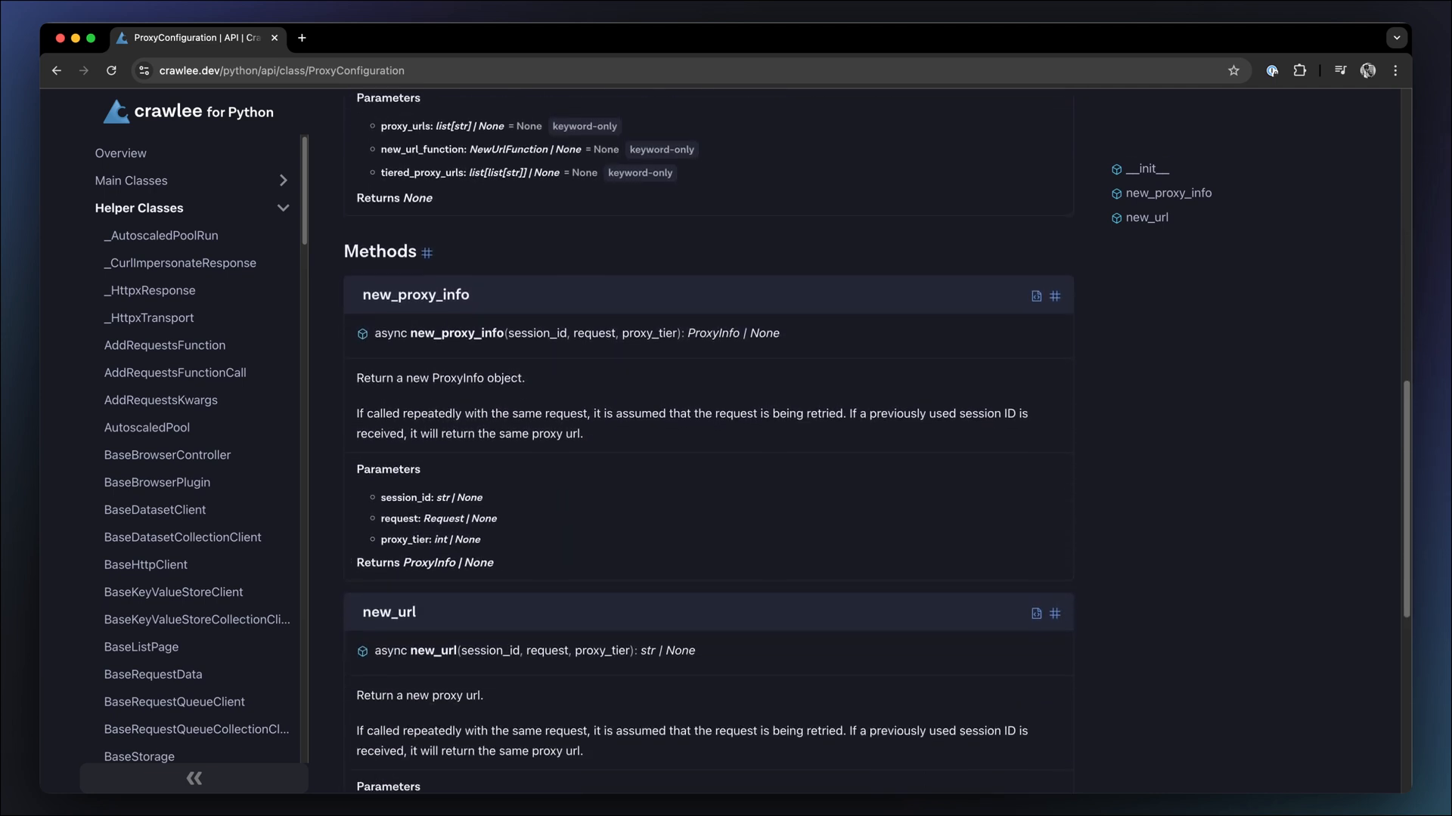
scroll("down", 3)
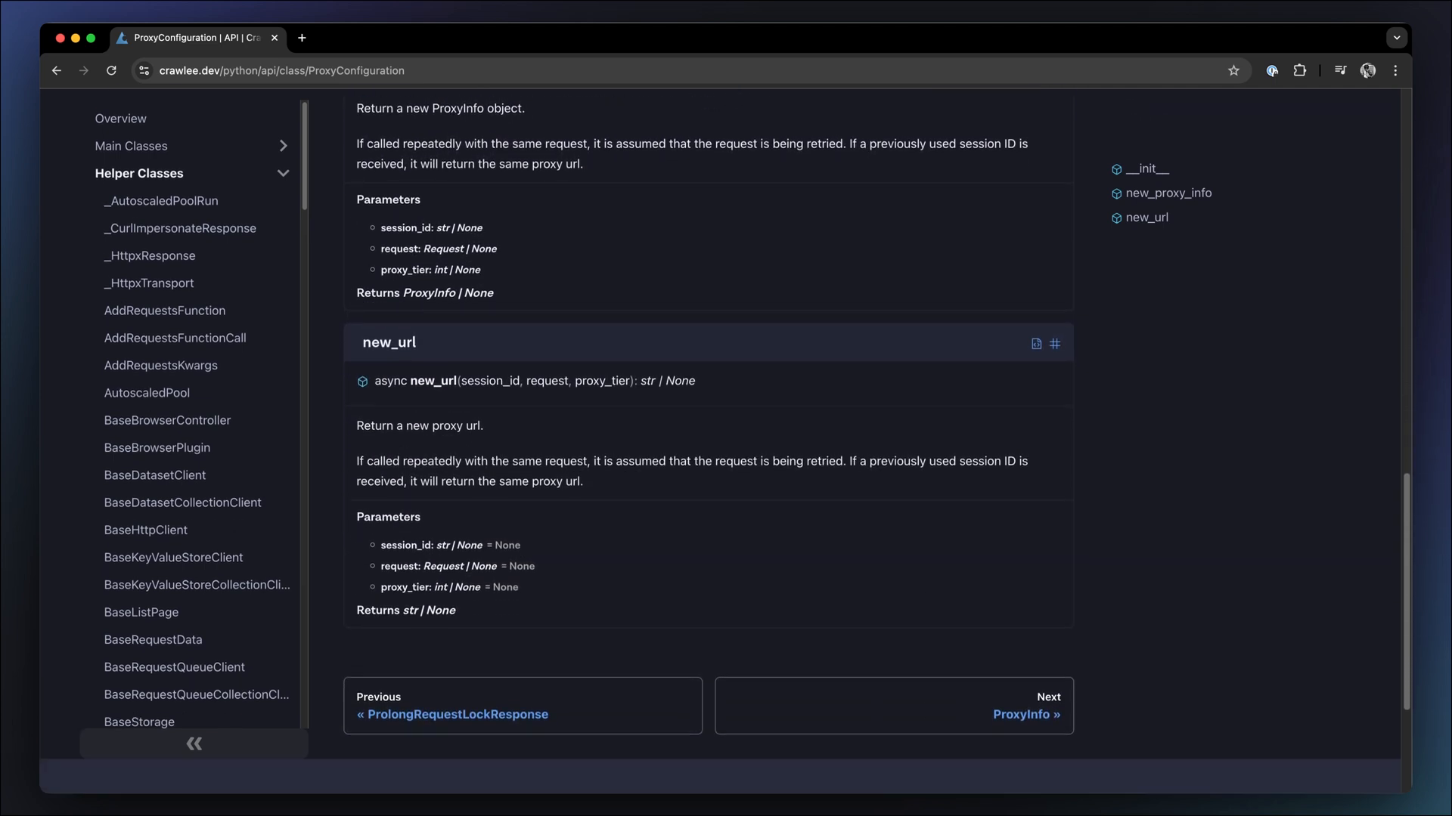
scroll("down", 3)
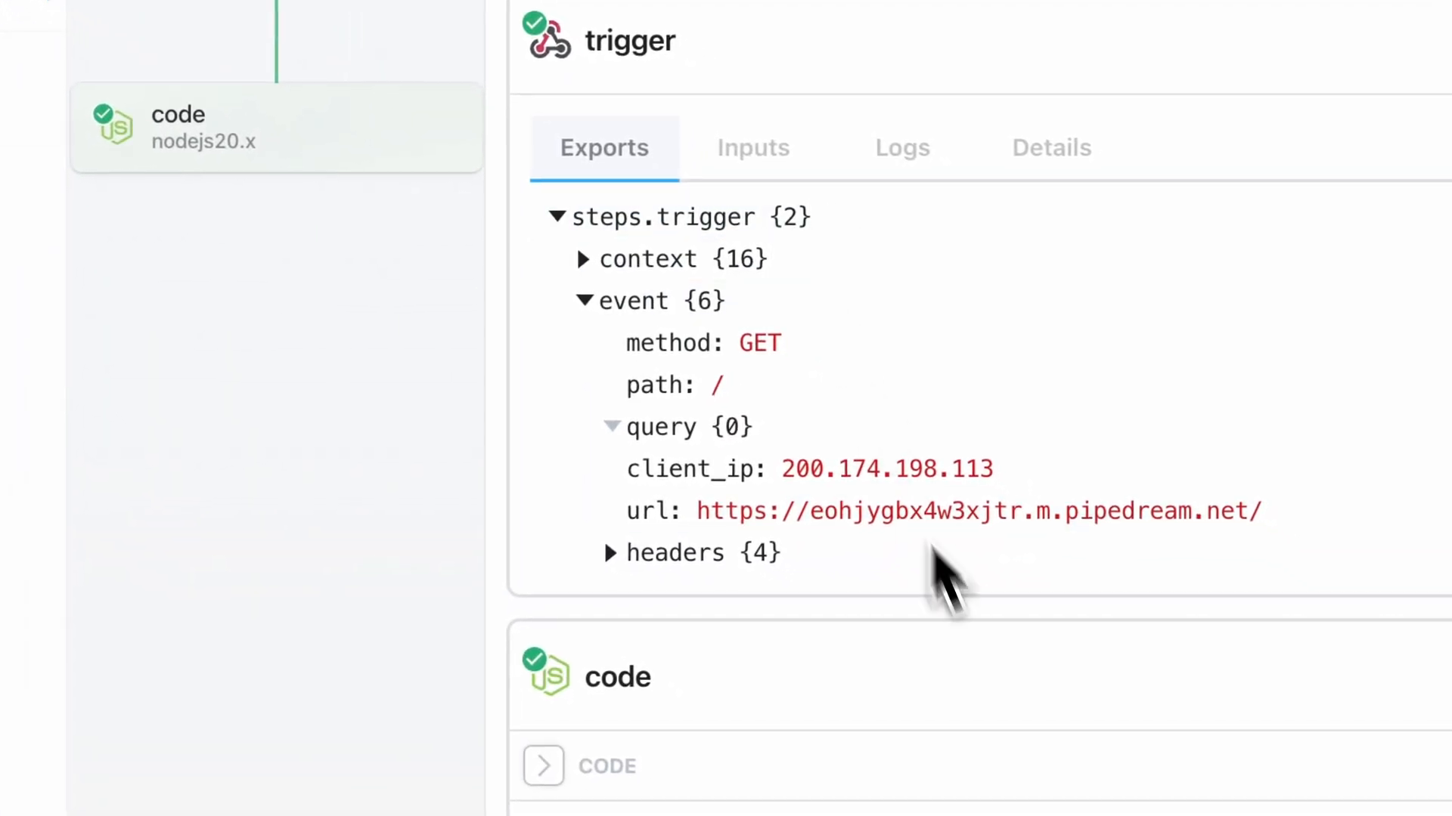
mouse_move(926, 467)
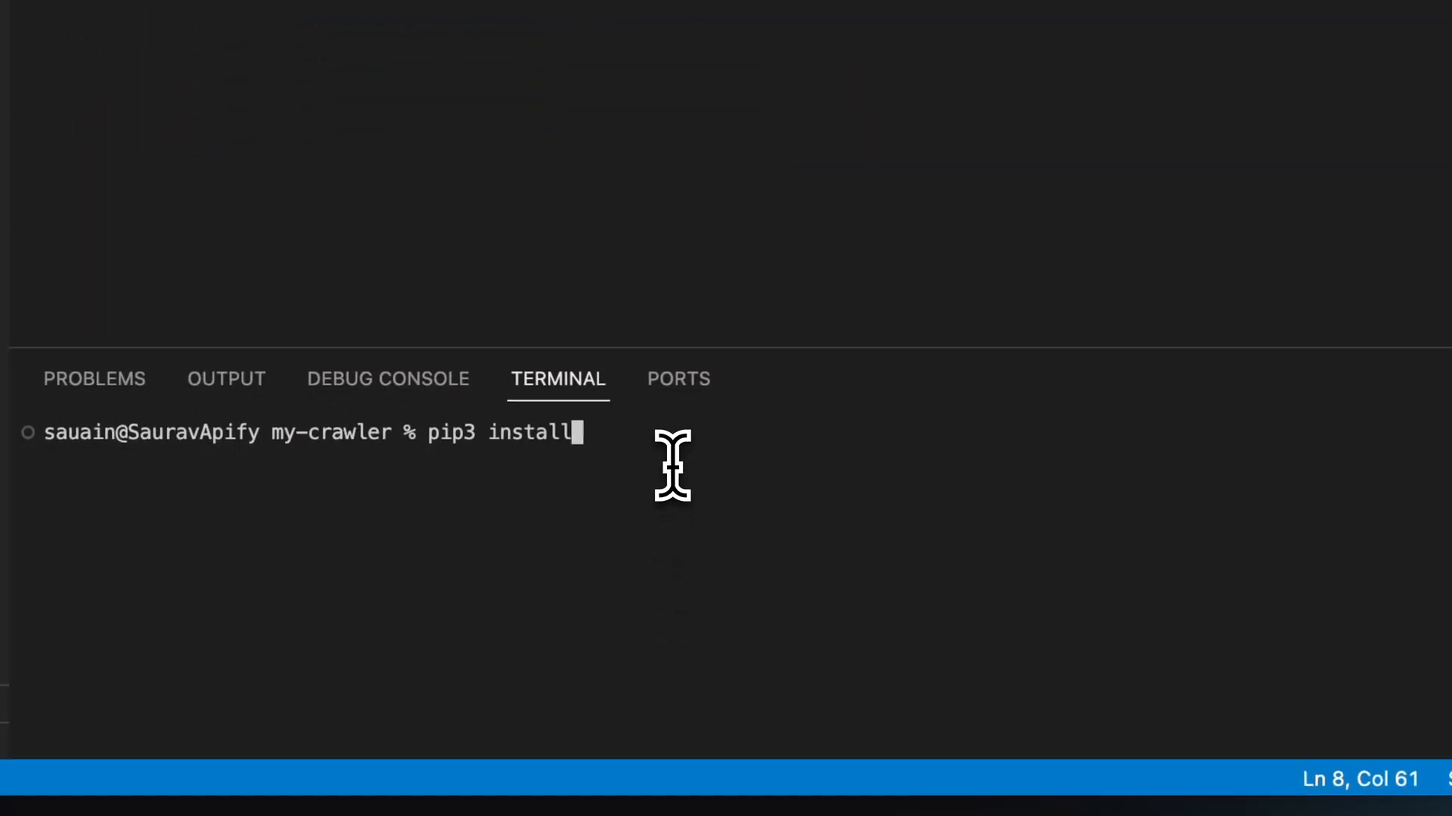
Step: Run the pip3 install command inside the my-crawler folder
key("Return")
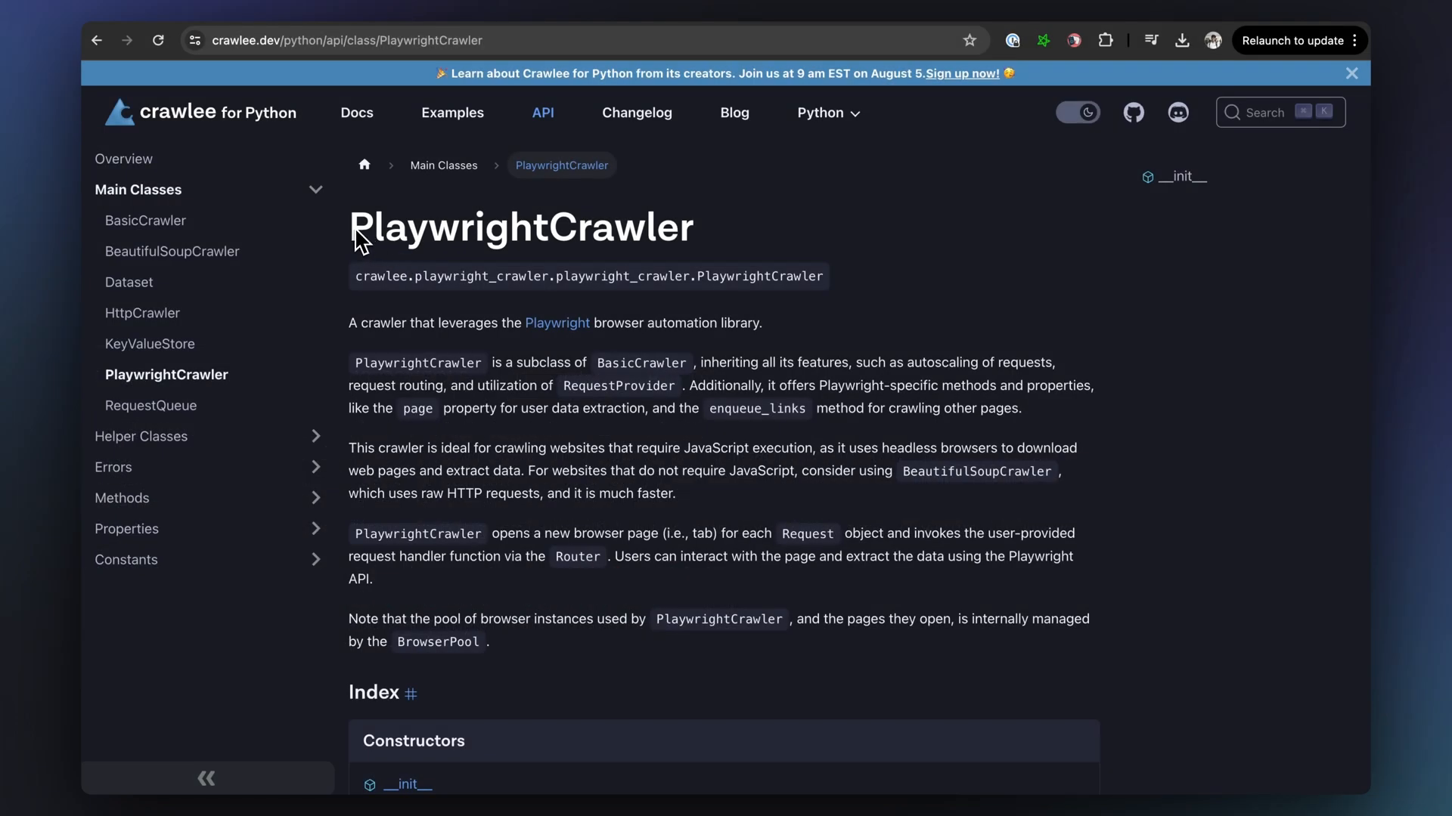
mouse_move(500, 345)
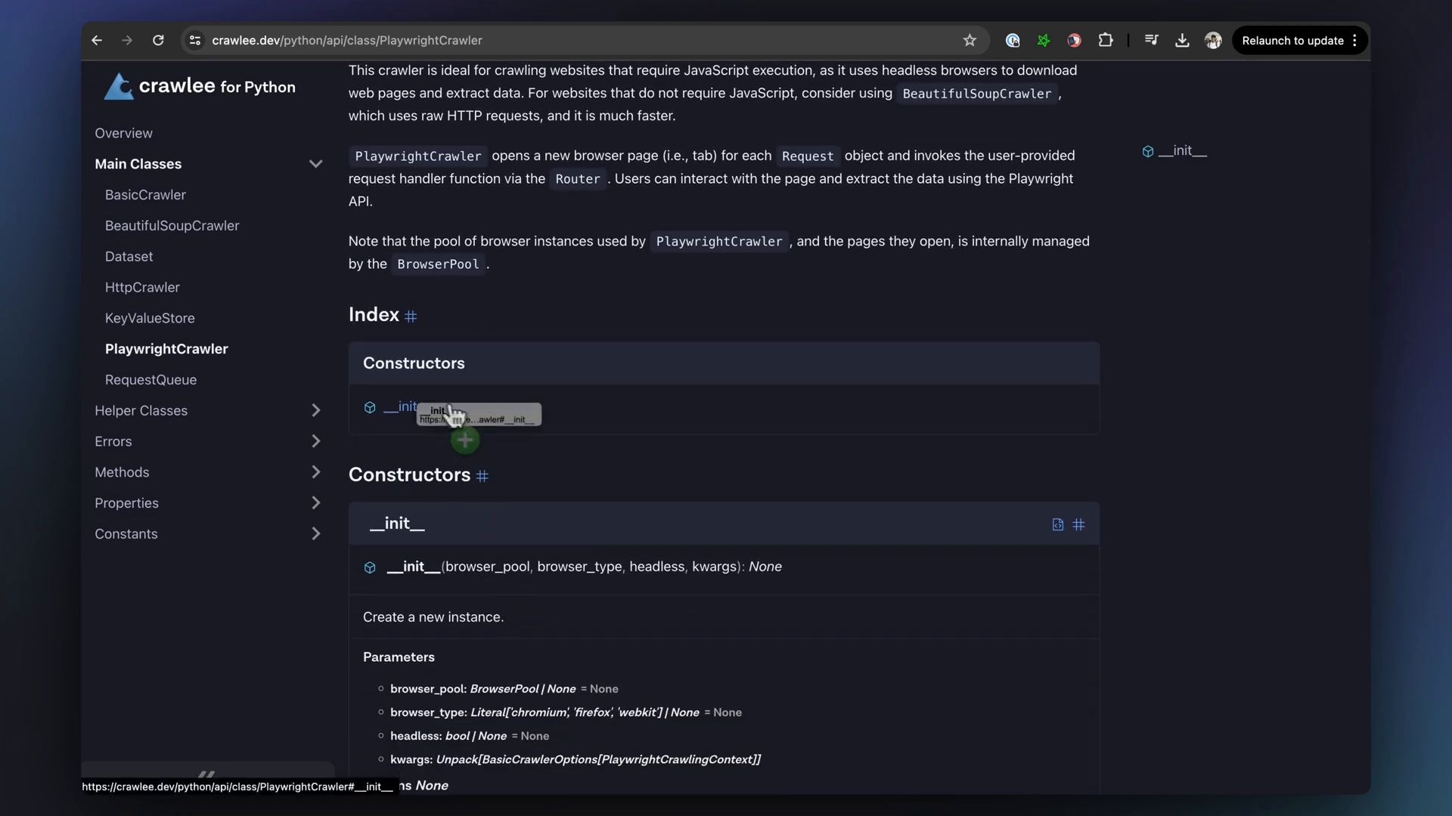
Step: Scroll the PlaywrightCrawler page to its __init__ parameters such as headless and browser_type
scroll("down", 3)
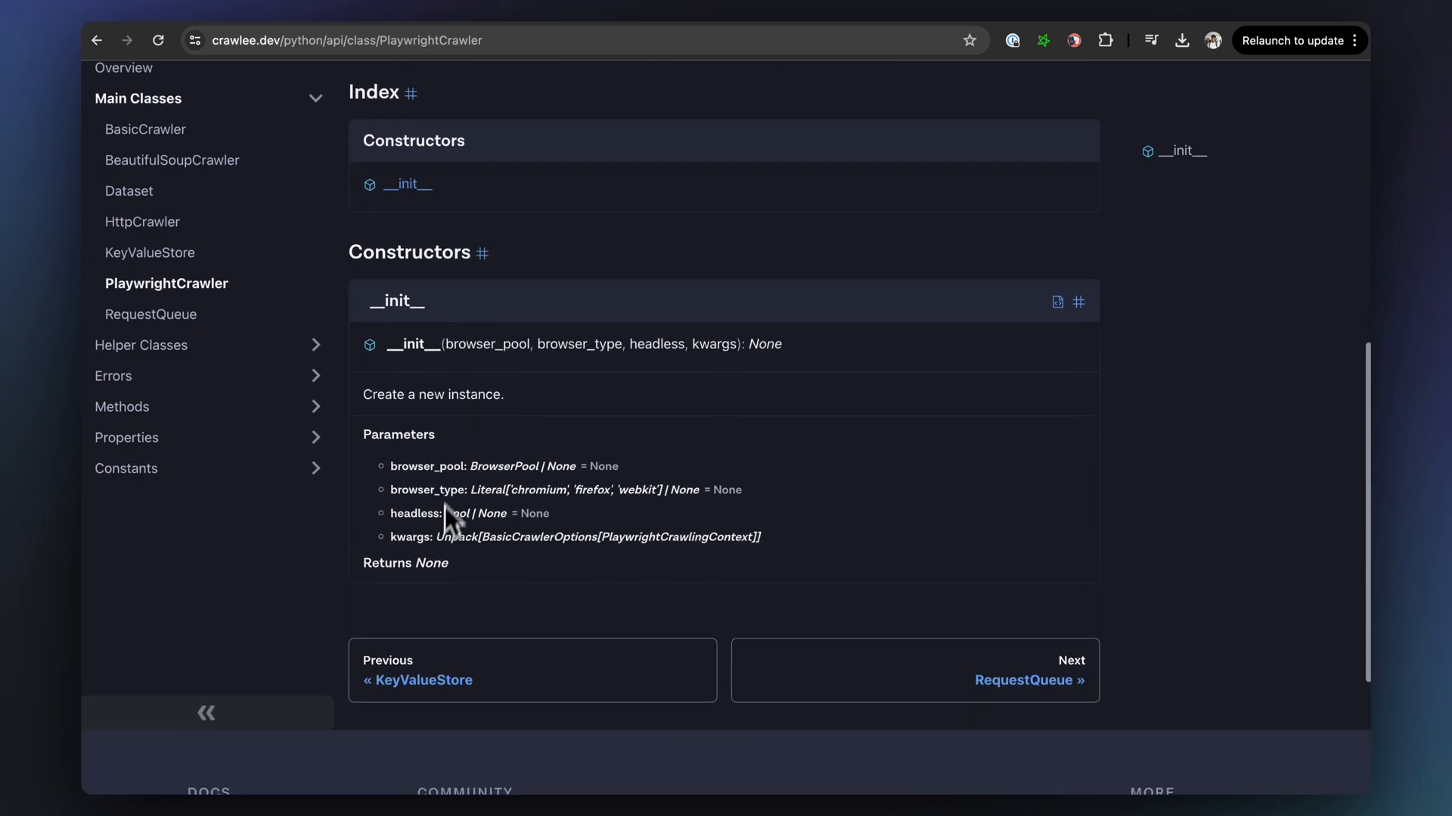
scroll("up", 3)
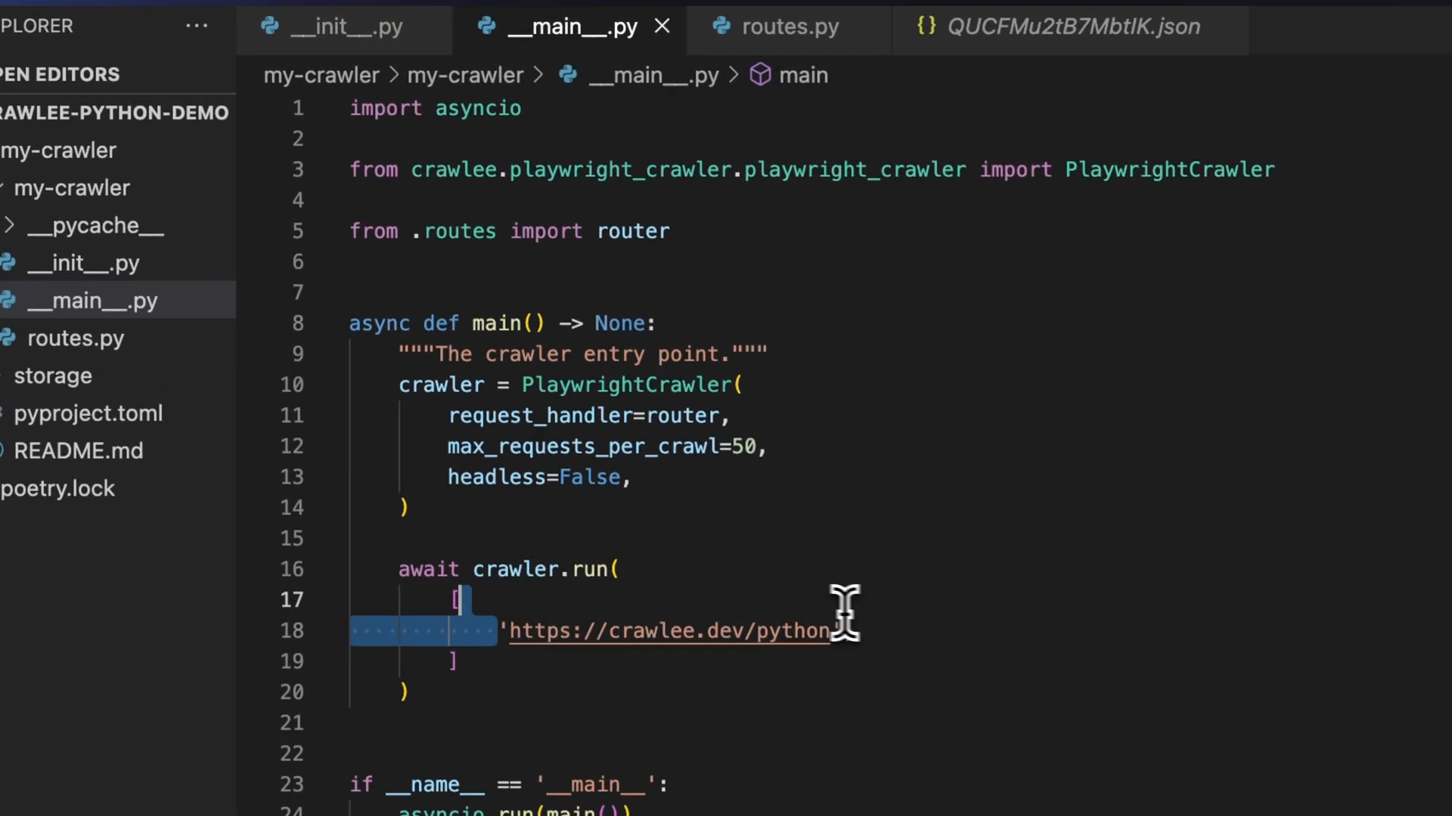
Step: Add await context.enqueue_links() in routes.py and rerun python3 -m my-crawler
left_click(777, 27)
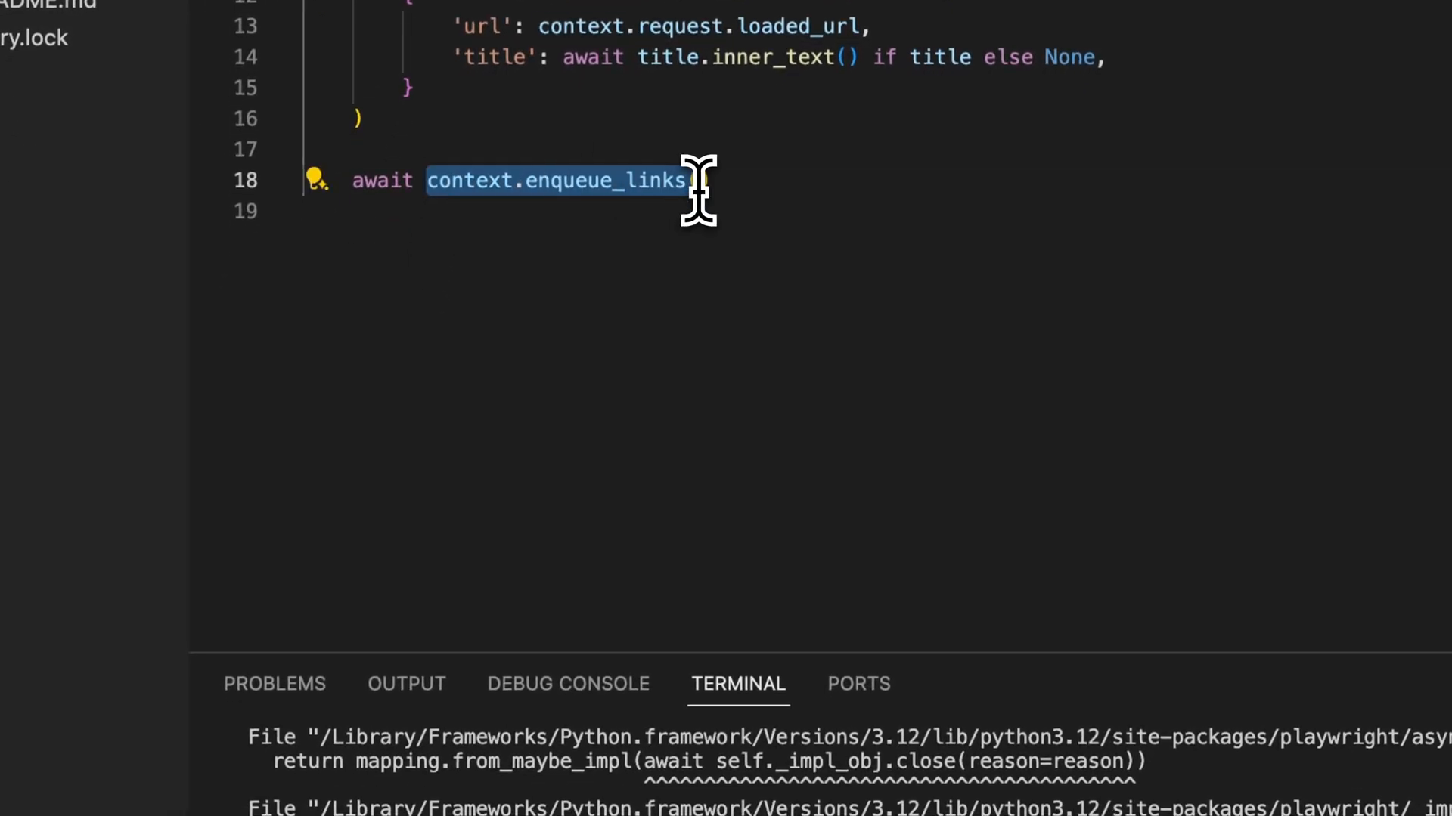
type("(")
type("python3 -m my-crawler")
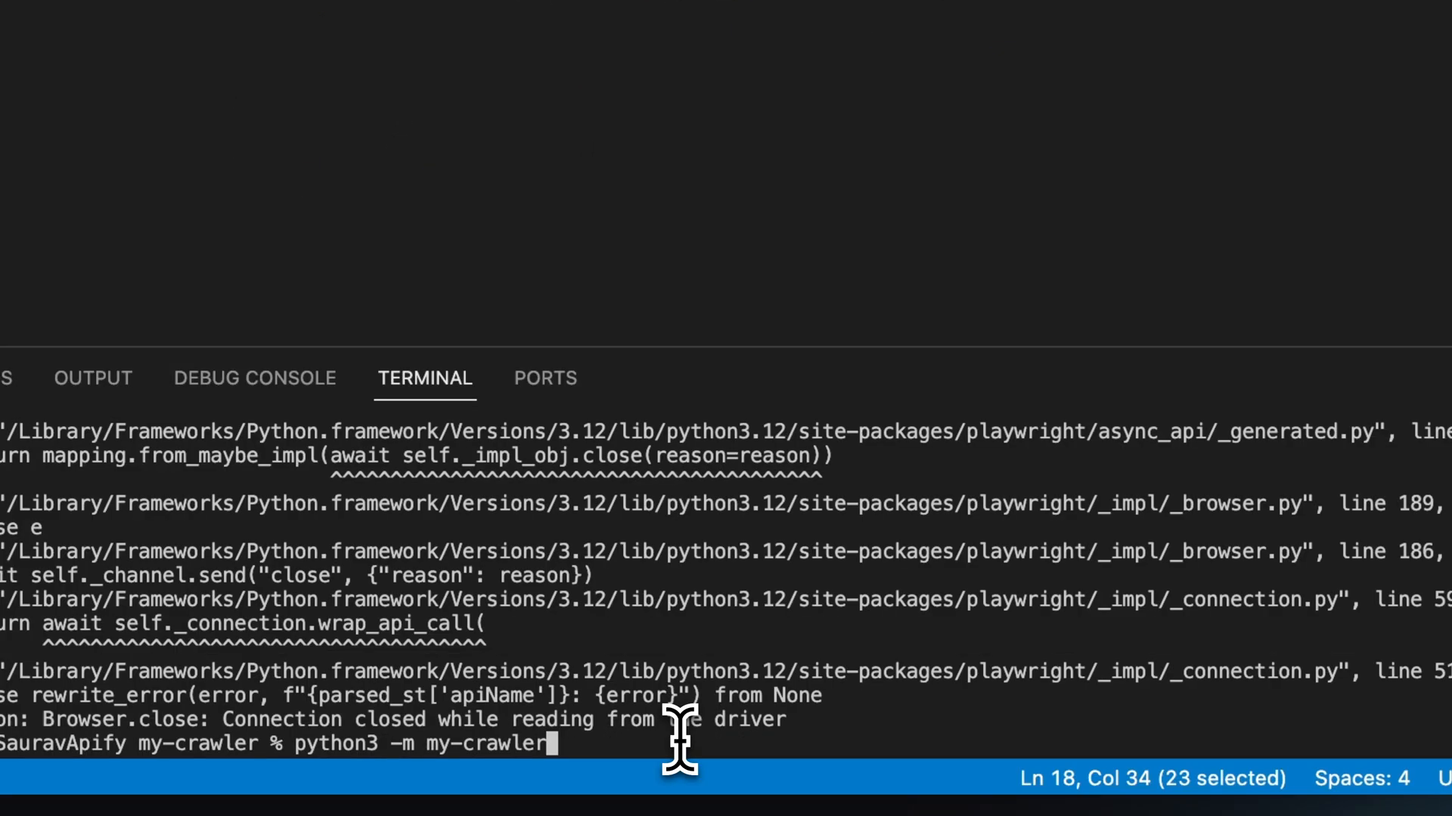
key("Return")
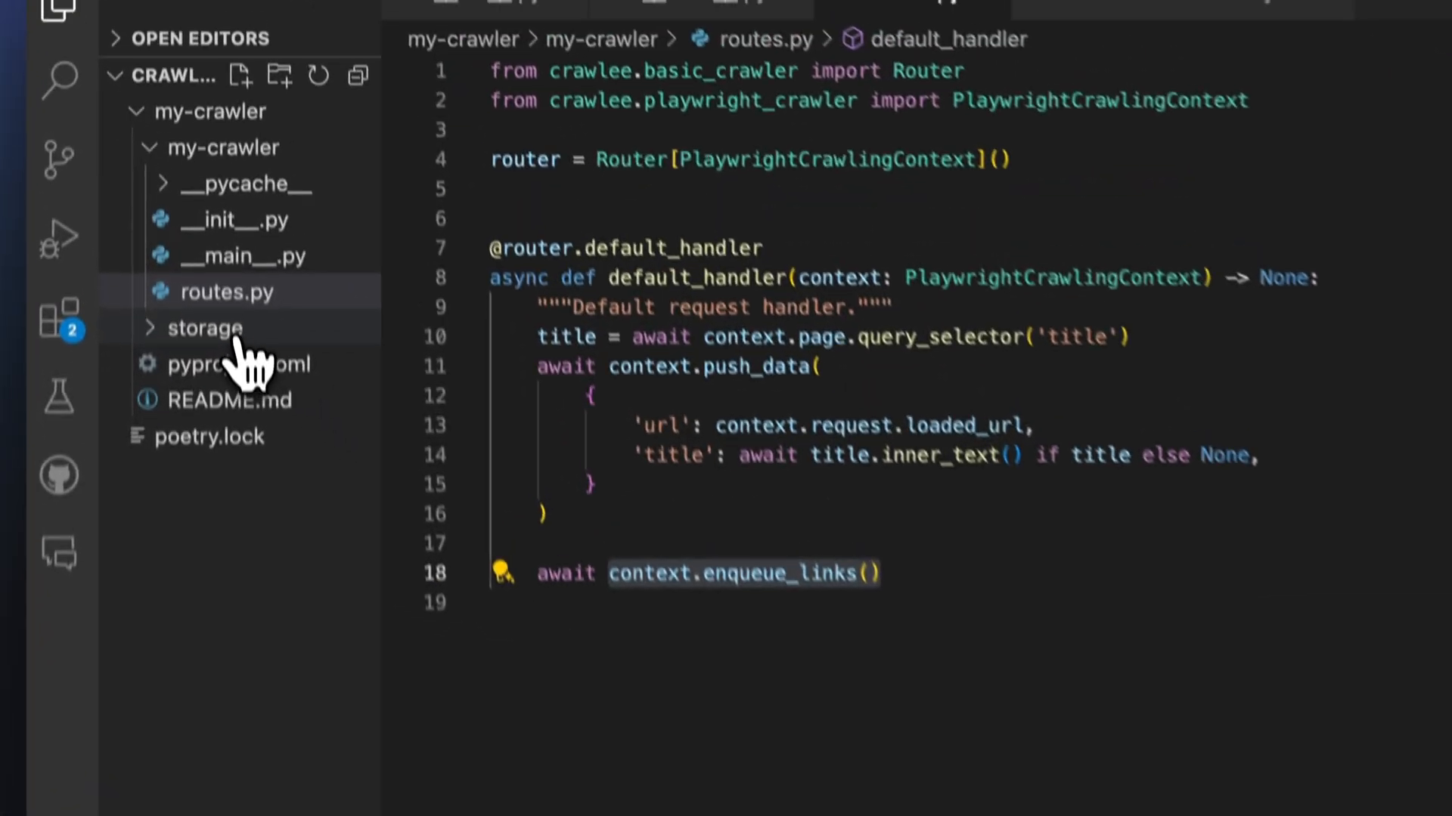
Step: Expand storage/datasets/default and view 000000001.json with the crawlee.dev/python URL and title
left_click(205, 328)
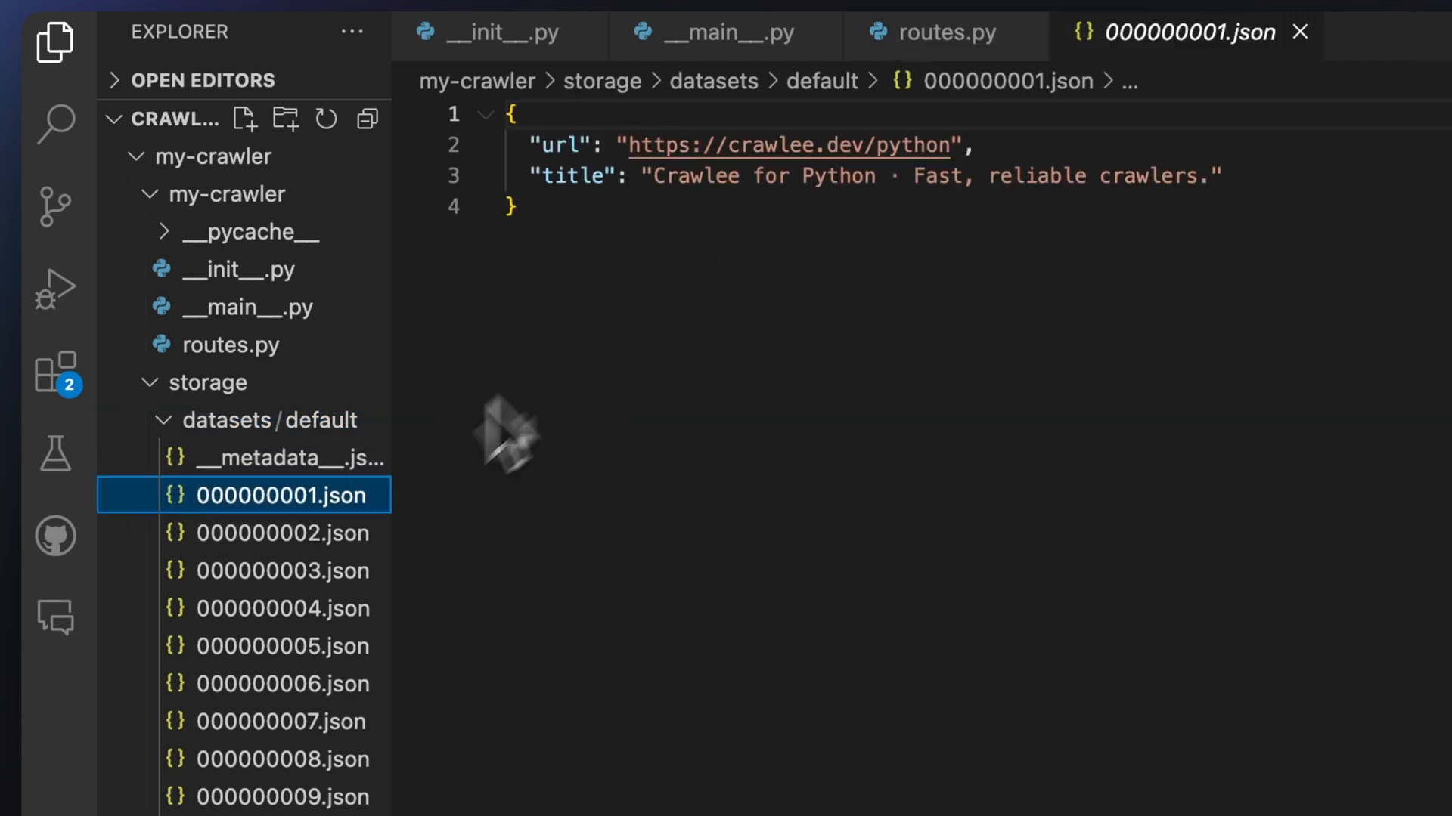
left_click(283, 570)
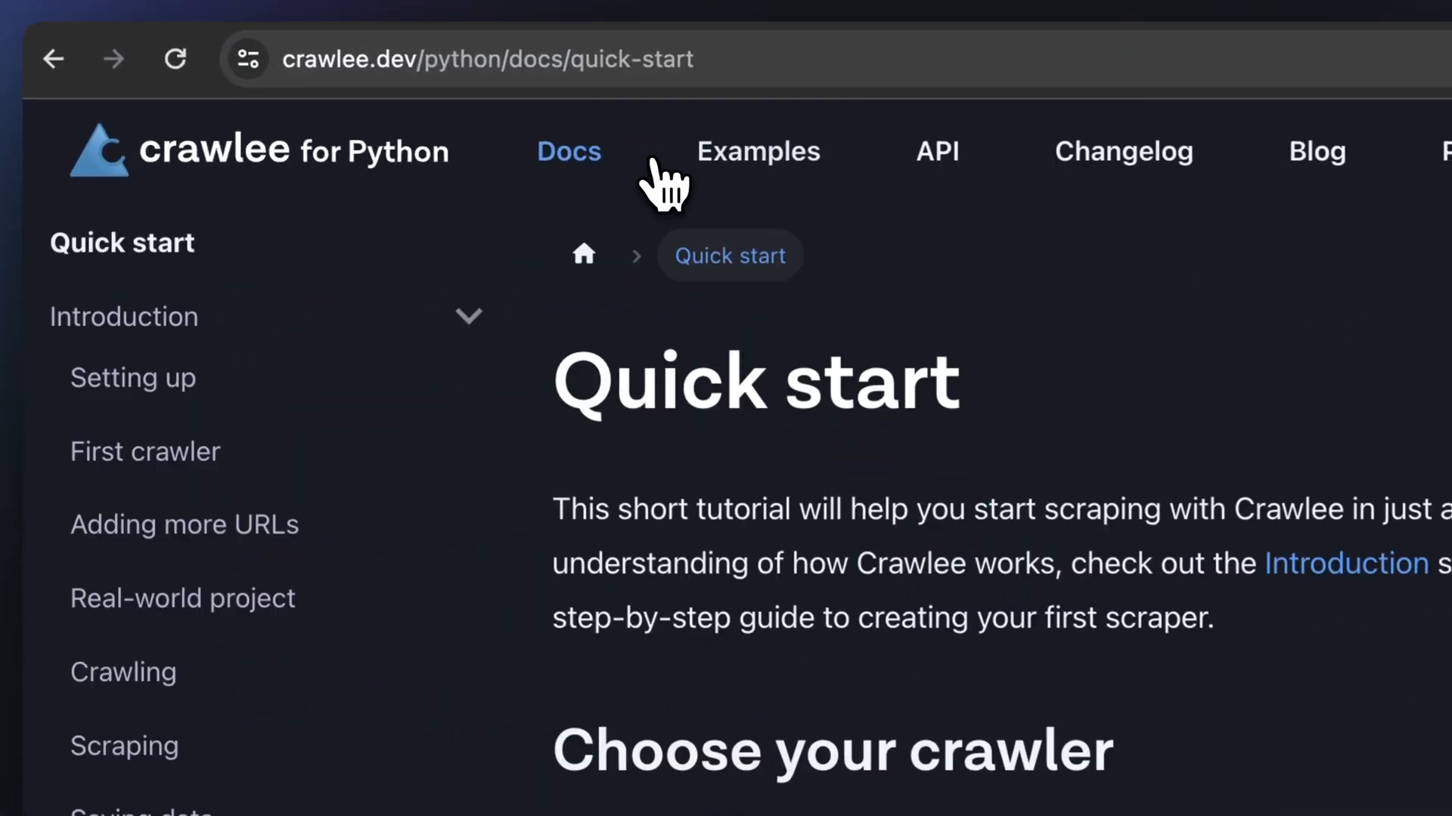
Step: Scroll the Quick start guide past Choose your crawler to the pip and playwright install commands
scroll("down", 3)
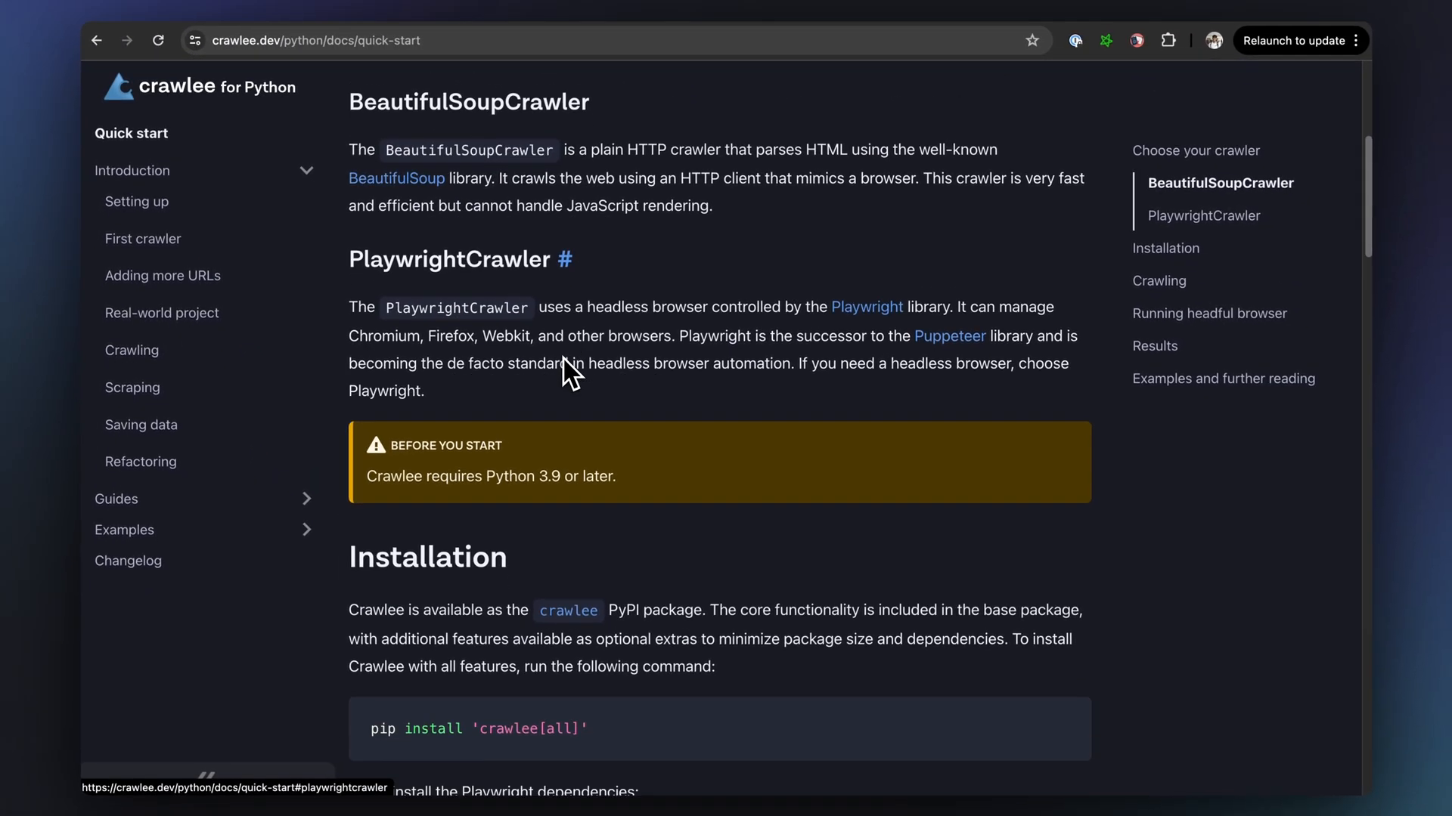
scroll("down", 3)
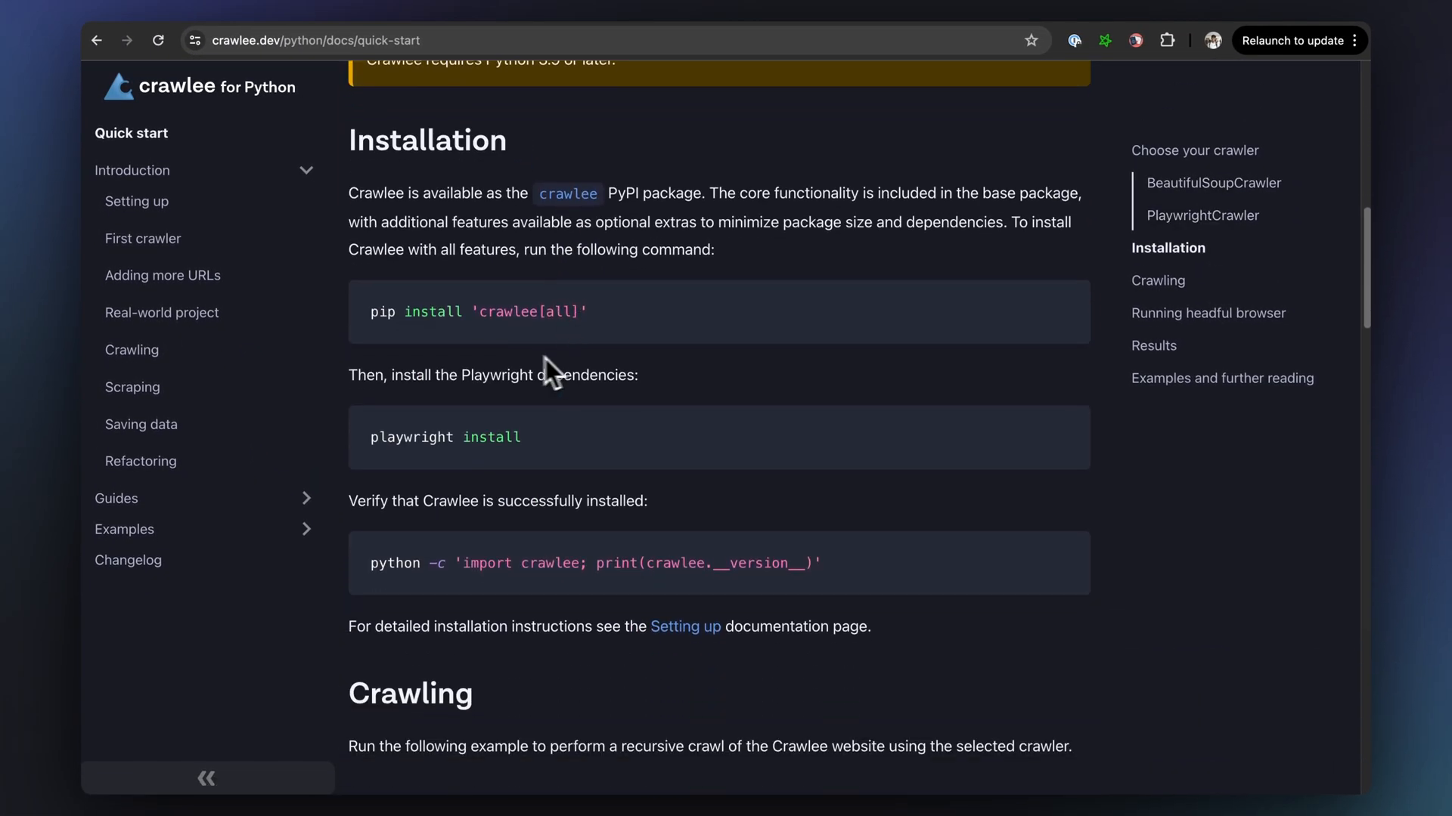